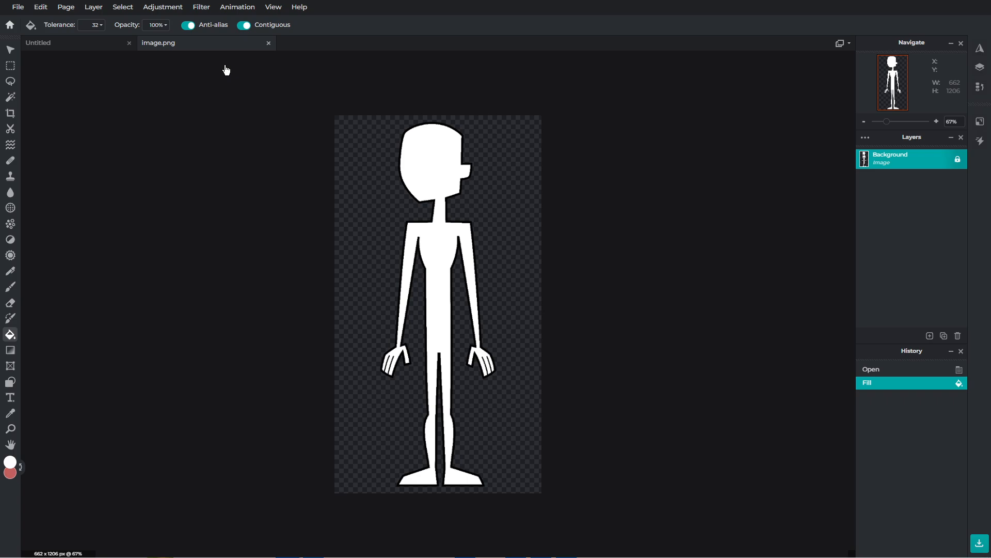
{"action": "mouse_move", "coordinate": [161, 345]}
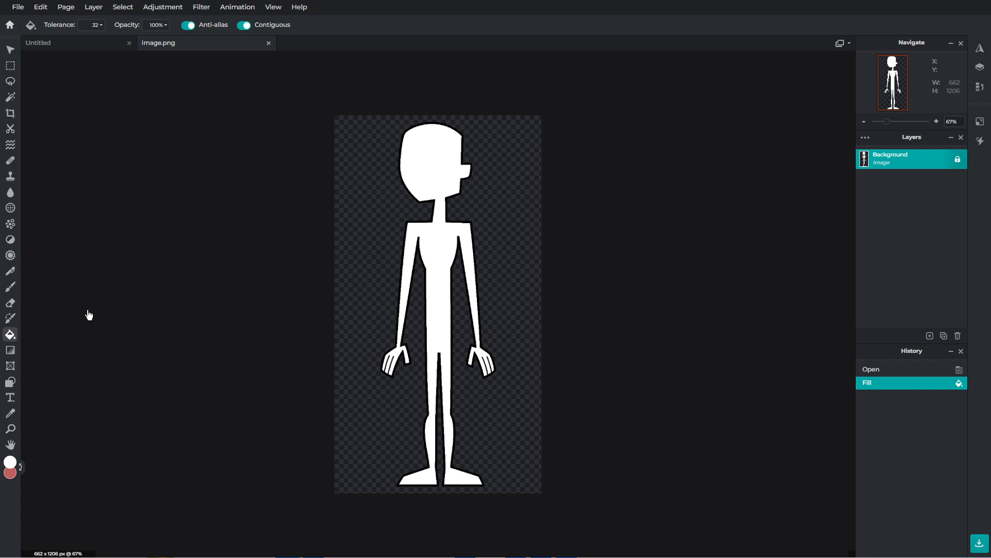
{"action": "mouse_move", "coordinate": [86, 316]}
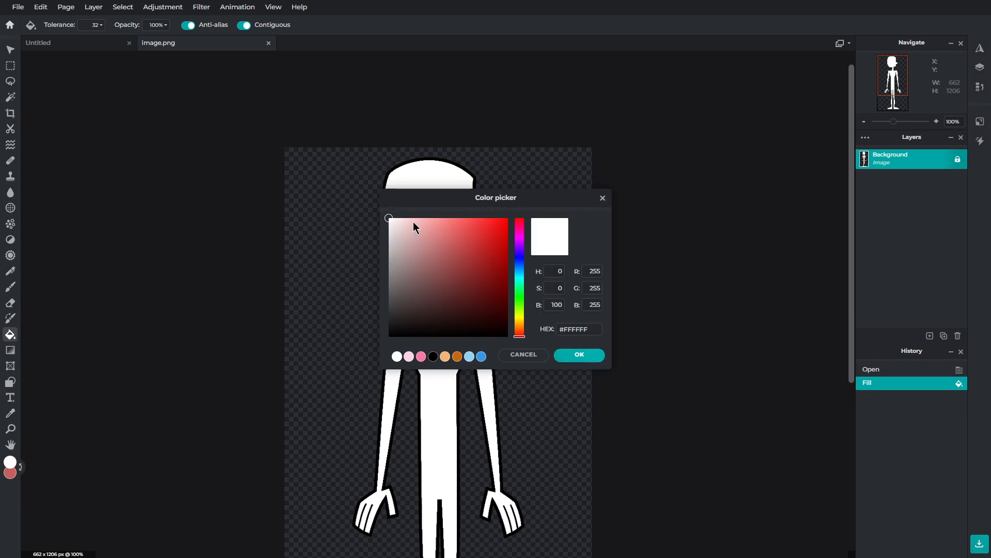
Step: Fill the character's body with a pale orange skin tone, then refill it lighter peach
{"action": "left_click", "coordinate": [519, 330]}
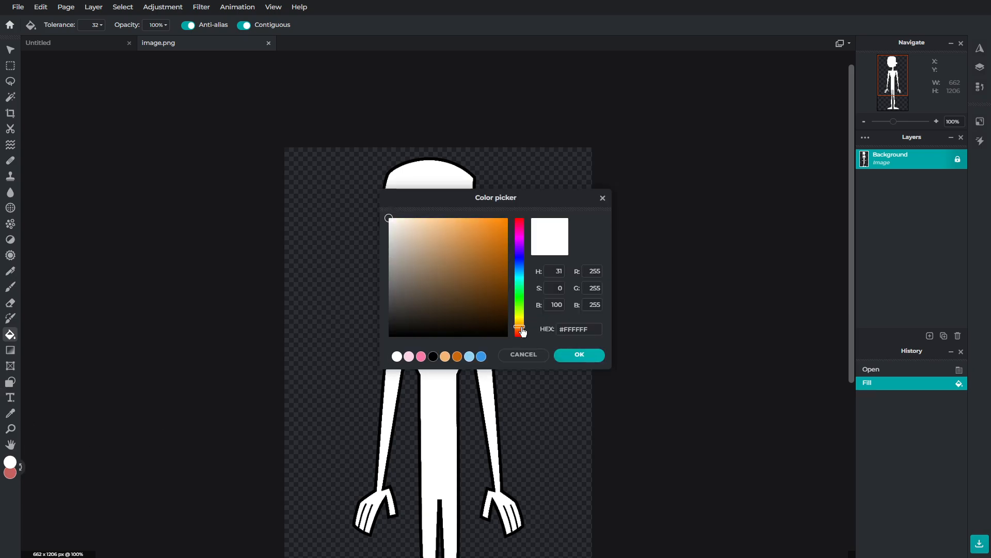
{"action": "left_click", "coordinate": [416, 231]}
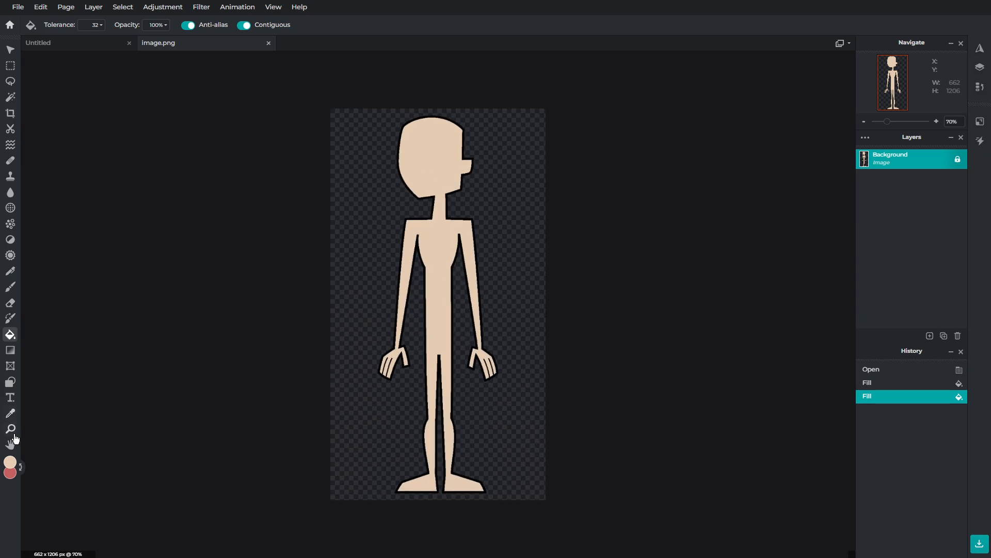
{"action": "left_click", "coordinate": [9, 459]}
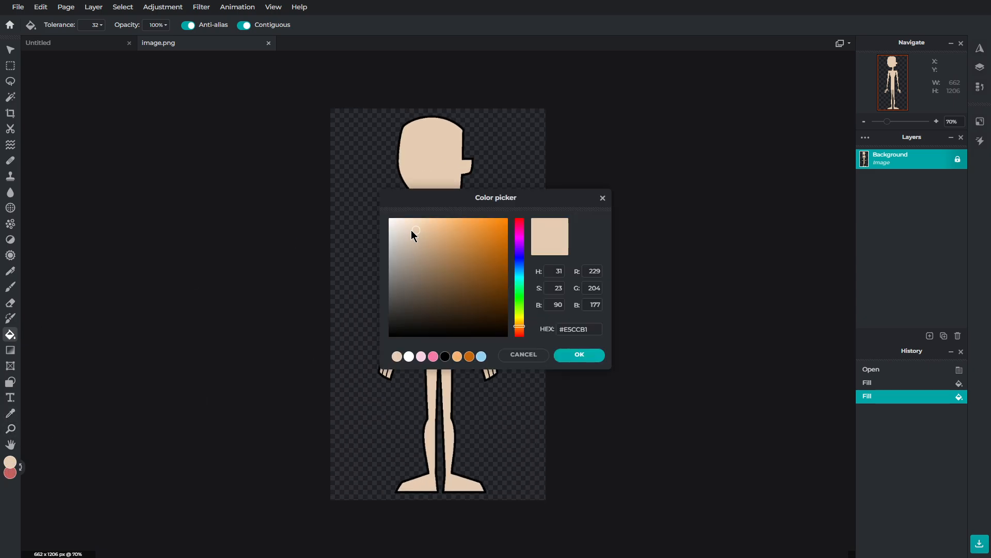
{"action": "left_click", "coordinate": [579, 354]}
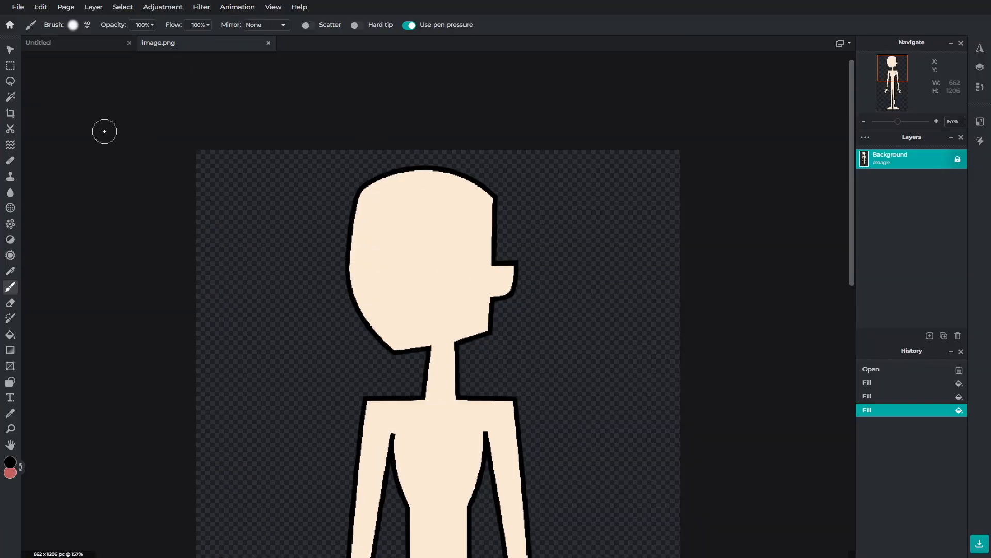
{"action": "mouse_move", "coordinate": [91, 119]}
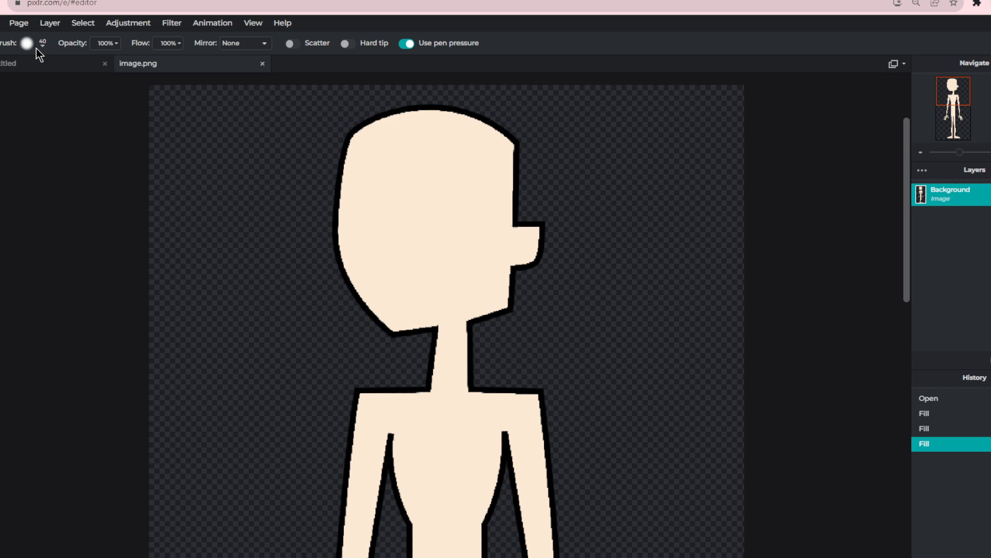
Step: Shrink the black brush to a thin size and undo the test stroke on the head
{"action": "left_click", "coordinate": [27, 43]}
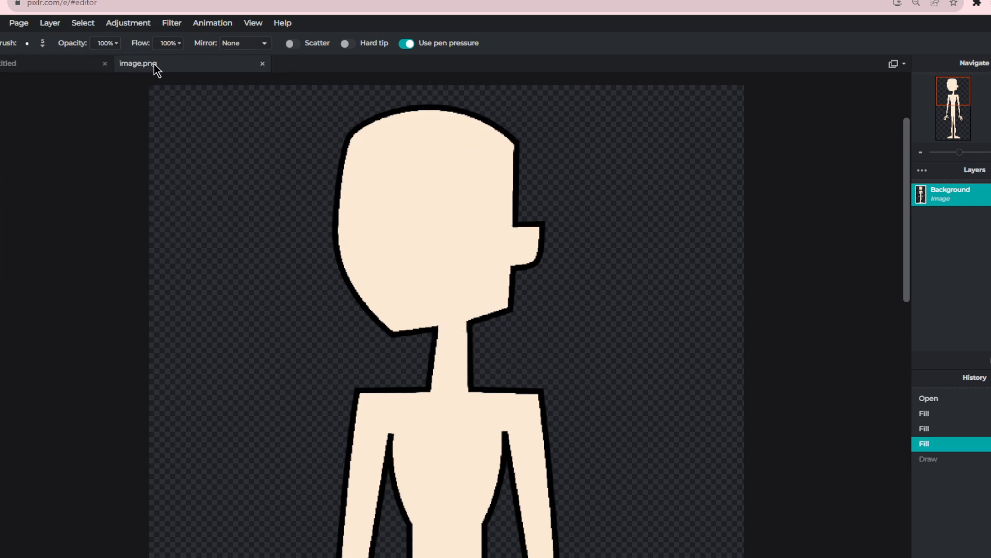
{"action": "left_click", "coordinate": [29, 43]}
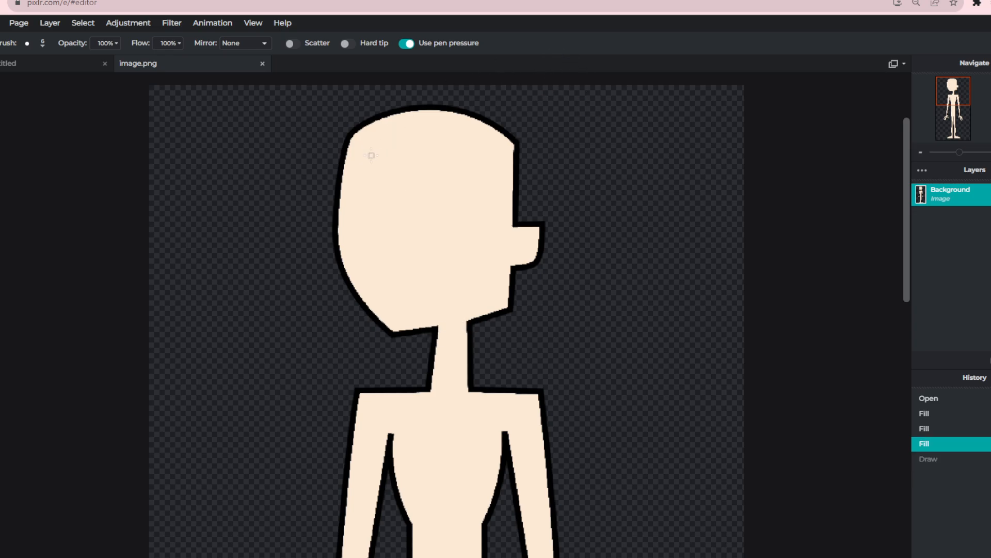
{"action": "mouse_move", "coordinate": [334, 202]}
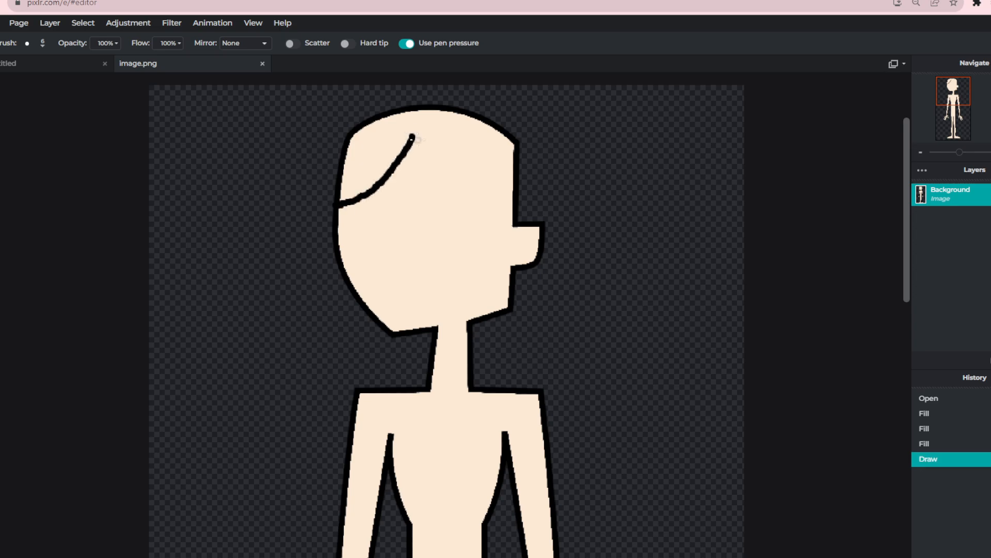
{"action": "key", "text": "Ctrl+z"}
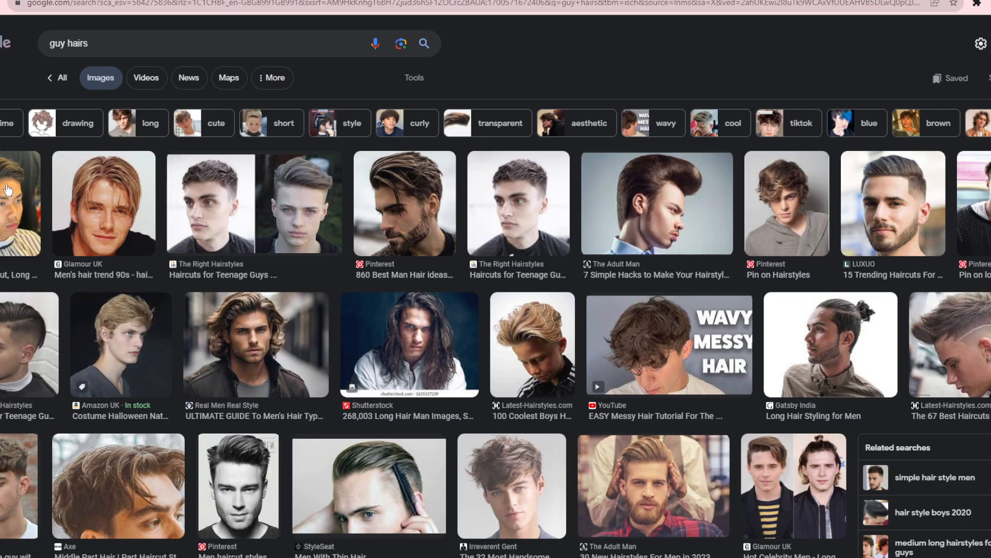
{"action": "mouse_move", "coordinate": [607, 208]}
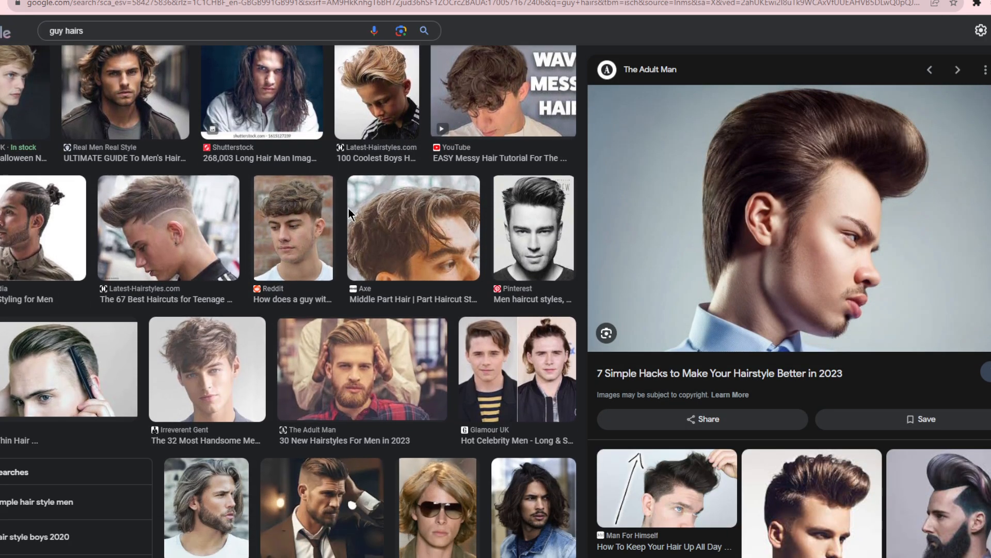
Step: Scroll the 'guy hairs' image results and preview a pompadour hairstyle photo
{"action": "scroll", "scroll_direction": "down", "scroll_amount": 3}
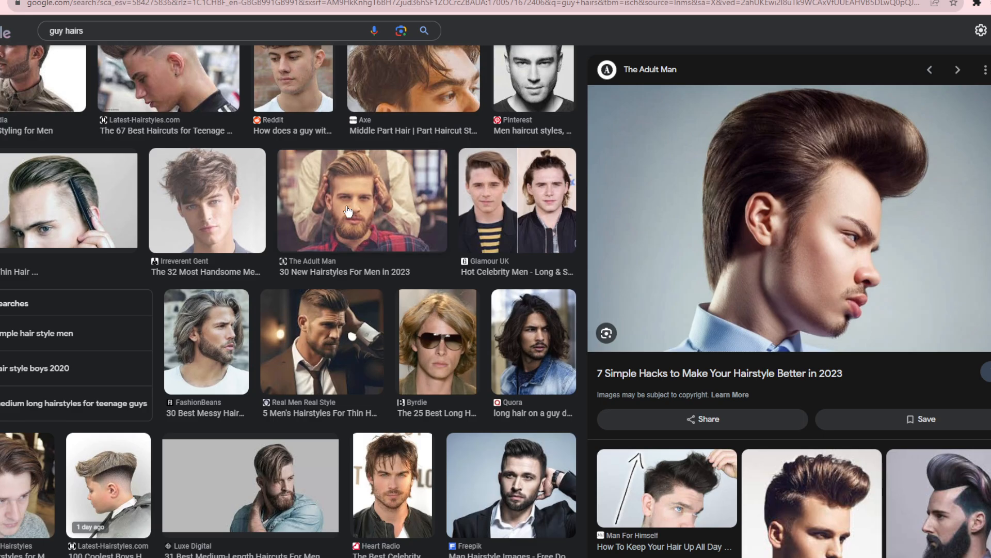
{"action": "scroll", "scroll_direction": "down", "scroll_amount": 3}
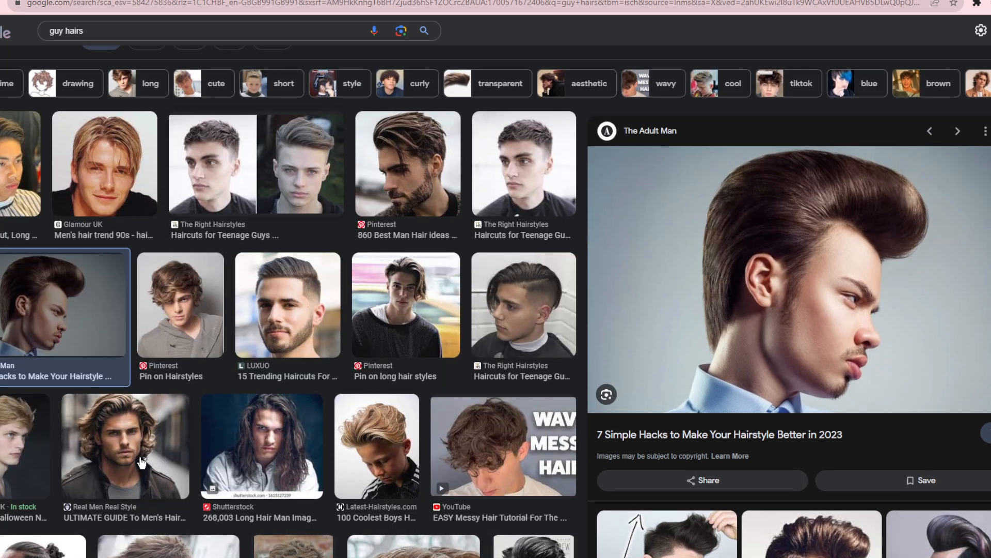
{"action": "left_click", "coordinate": [129, 456]}
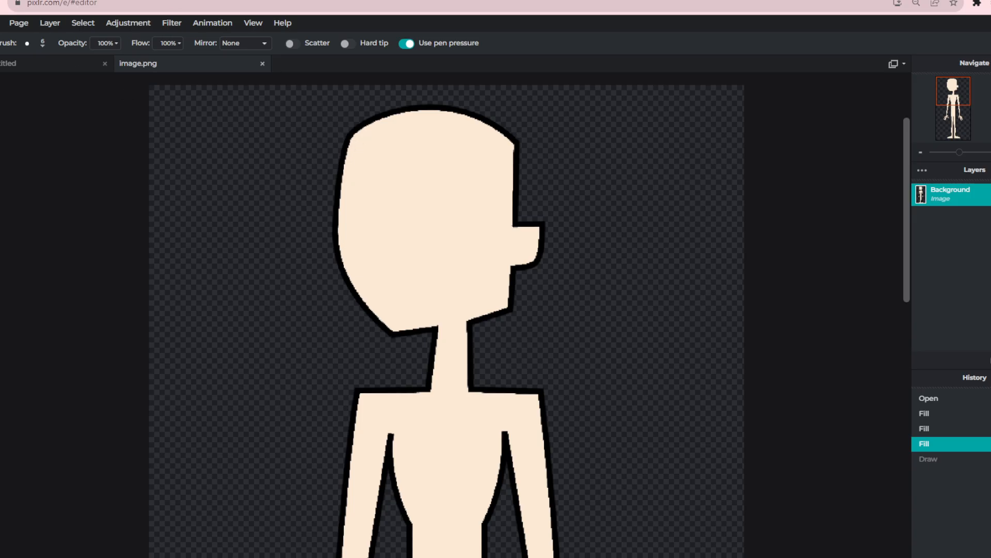
{"action": "mouse_move", "coordinate": [470, 348]}
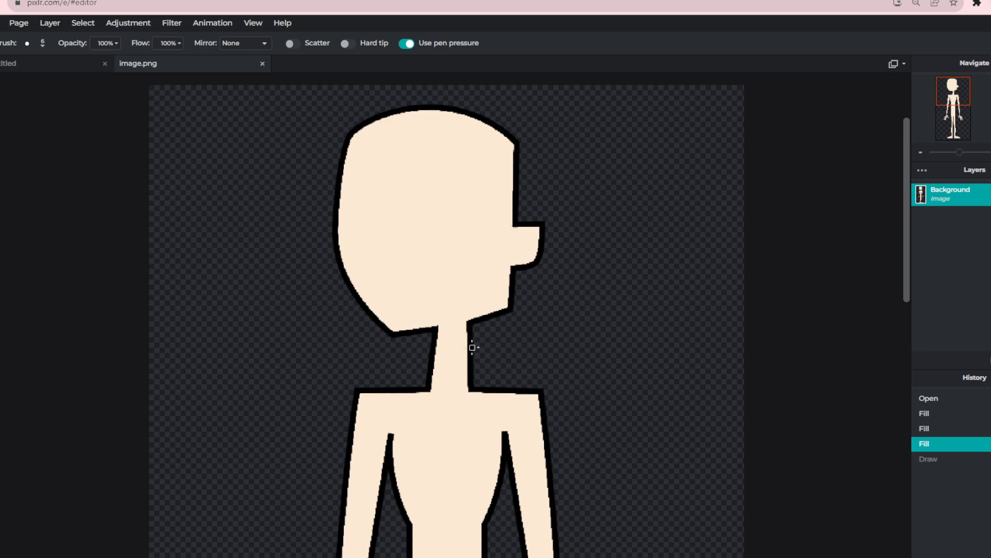
Step: Brush jagged black hair outlines beside the neck and along the head's right side
{"action": "left_click_drag", "start_coordinate": [481, 344], "coordinate": [527, 332]}
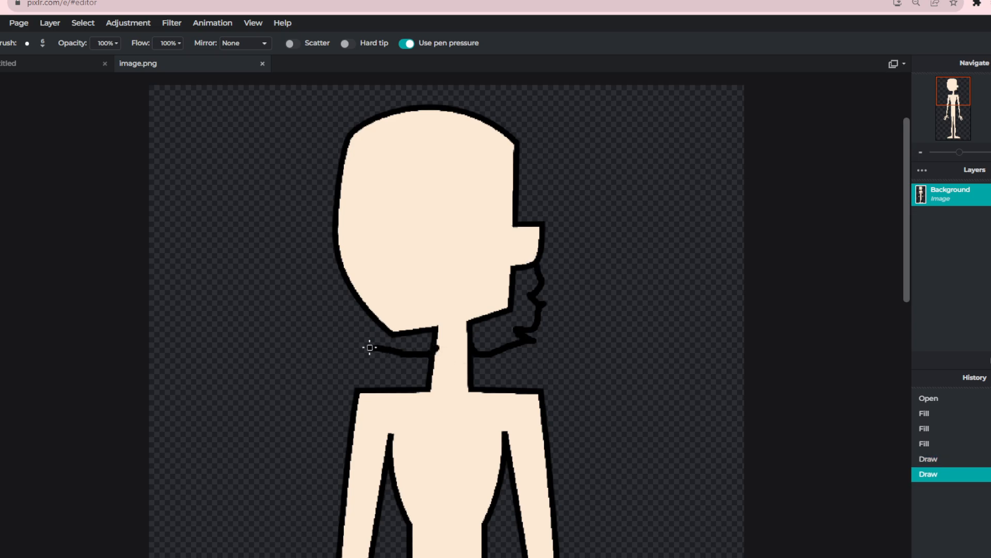
{"action": "left_click_drag", "start_coordinate": [370, 346], "coordinate": [414, 347]}
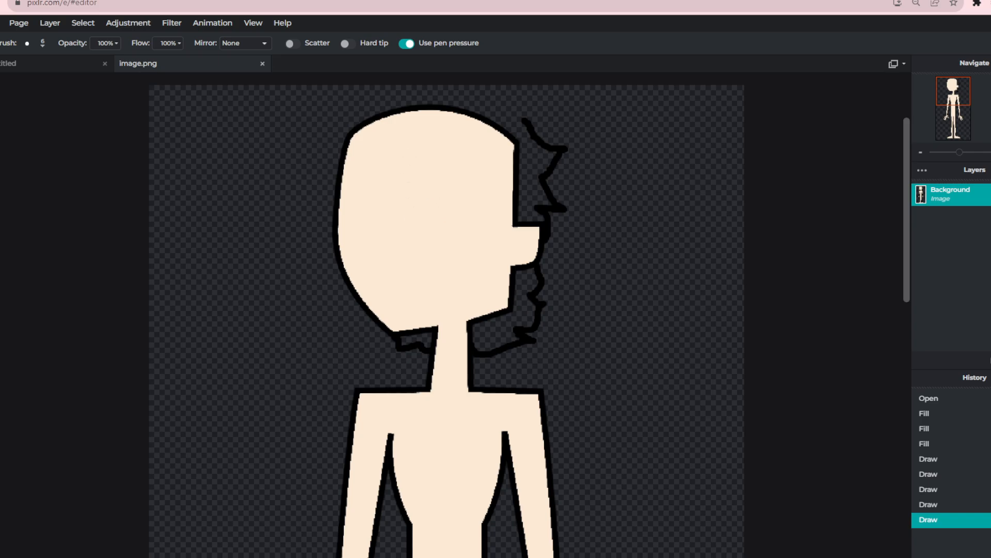
{"action": "mouse_move", "coordinate": [334, 189]}
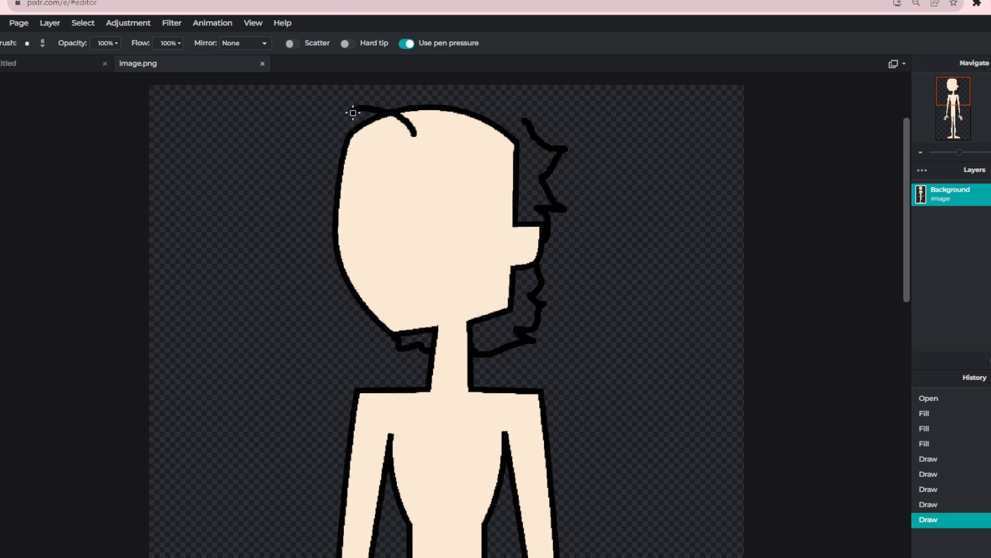
Step: Brush curly hair strands across the crown, along the hairline, and down the head's left side
{"action": "left_click_drag", "start_coordinate": [354, 112], "coordinate": [370, 154]}
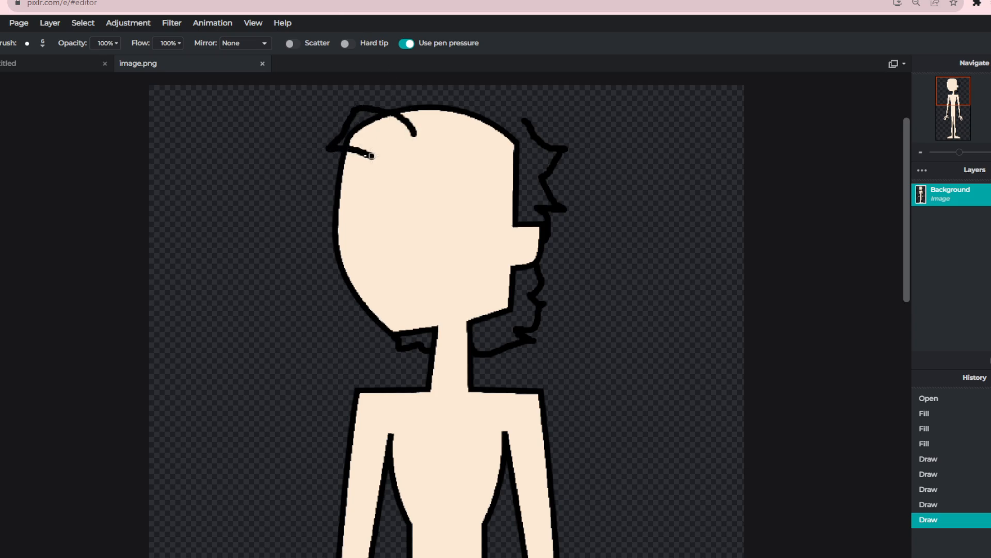
{"action": "left_click_drag", "start_coordinate": [329, 149], "coordinate": [379, 135]}
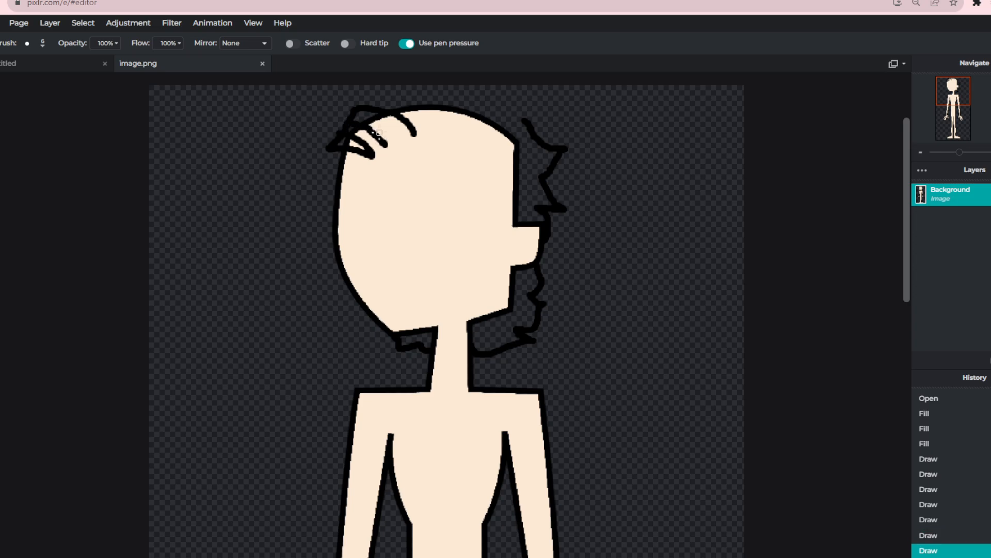
{"action": "left_click_drag", "start_coordinate": [355, 126], "coordinate": [411, 136]}
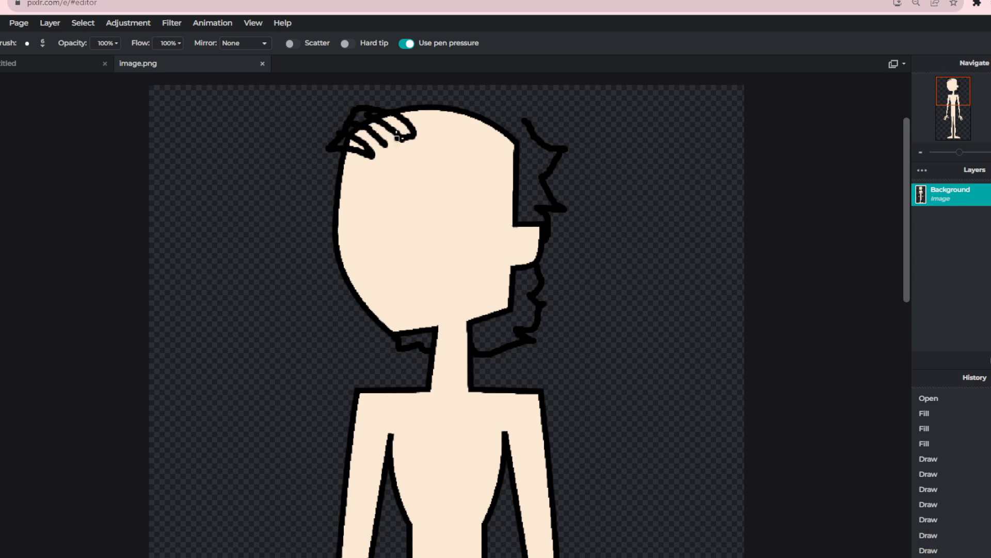
{"action": "left_click_drag", "start_coordinate": [405, 136], "coordinate": [323, 162]}
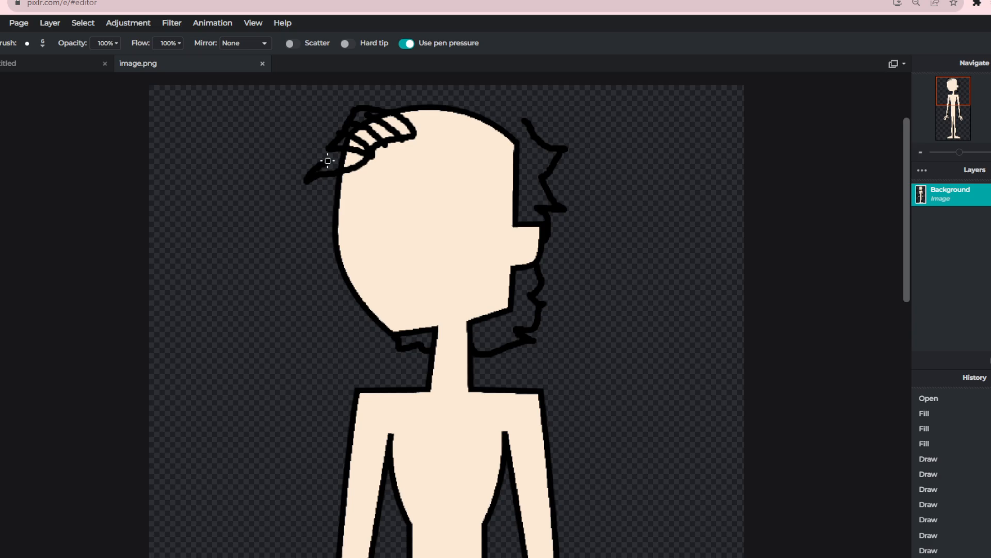
{"action": "left_click_drag", "start_coordinate": [304, 171], "coordinate": [316, 200]}
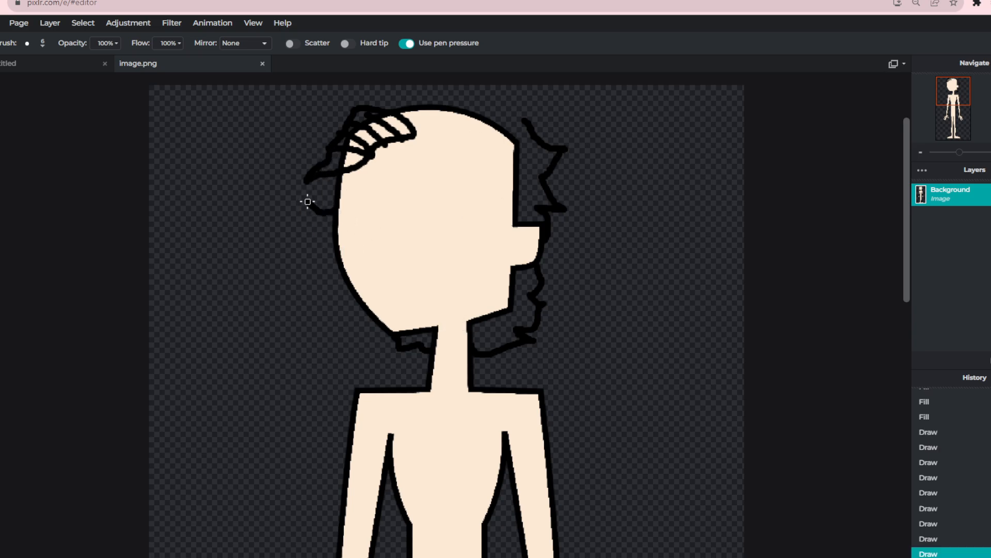
{"action": "left_click_drag", "start_coordinate": [310, 190], "coordinate": [329, 209]}
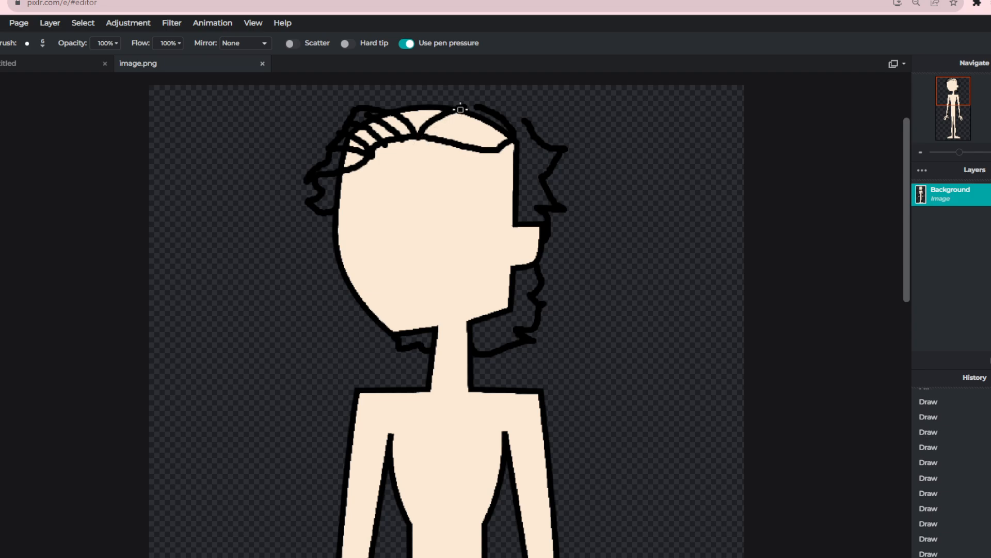
{"action": "left_click_drag", "start_coordinate": [437, 117], "coordinate": [487, 130]}
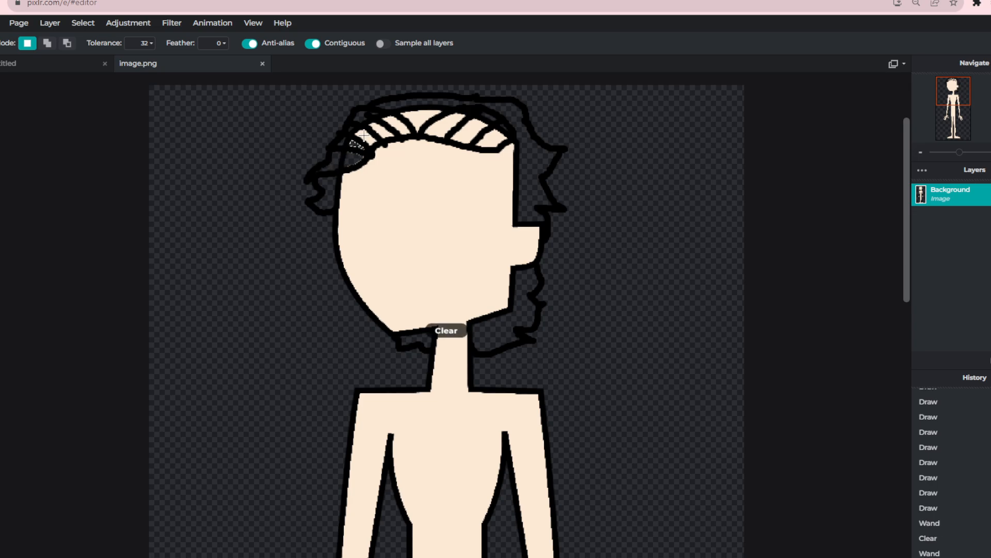
Step: Clear the striped gaps in the hair and paint the hair top solid black
{"action": "left_click", "coordinate": [389, 131]}
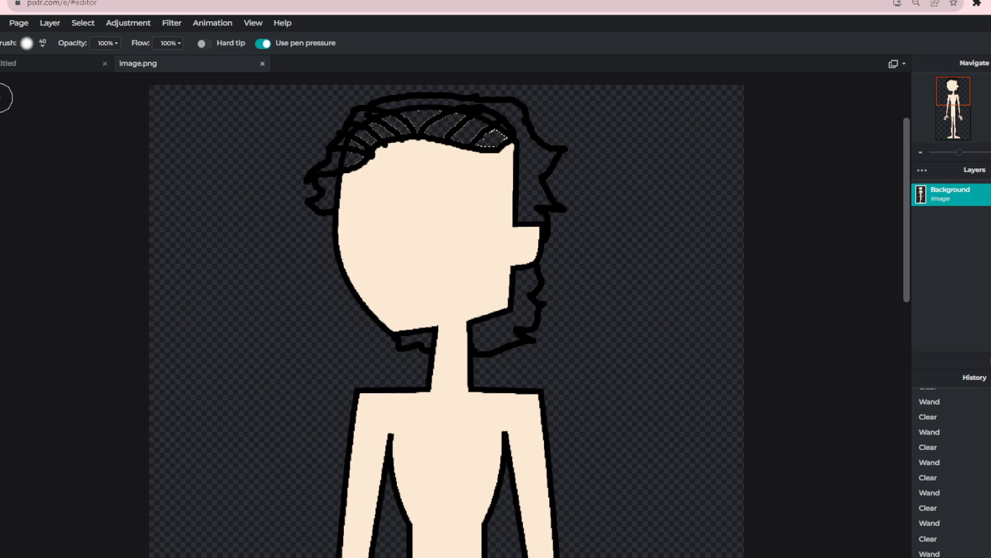
{"action": "left_click", "coordinate": [28, 42]}
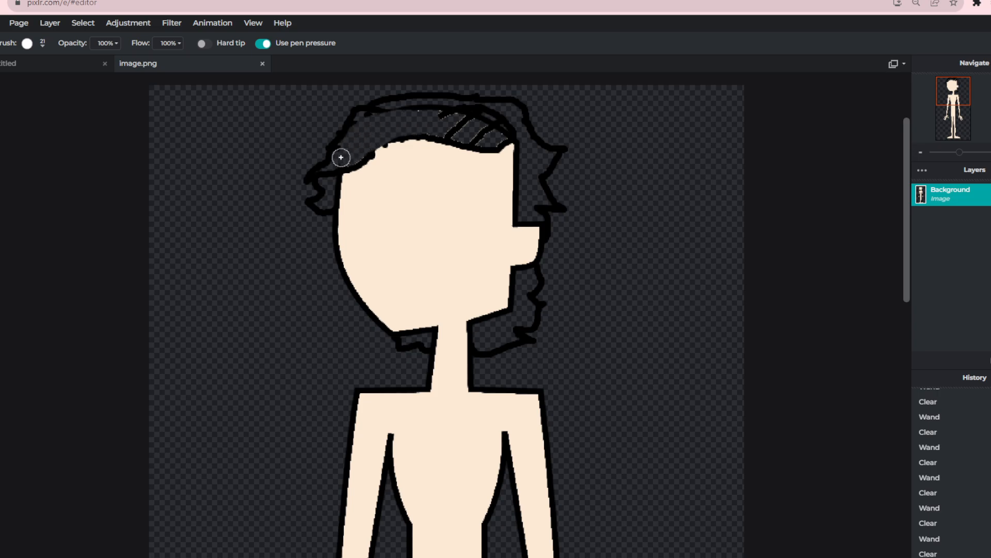
{"action": "left_click_drag", "start_coordinate": [342, 157], "coordinate": [479, 138]}
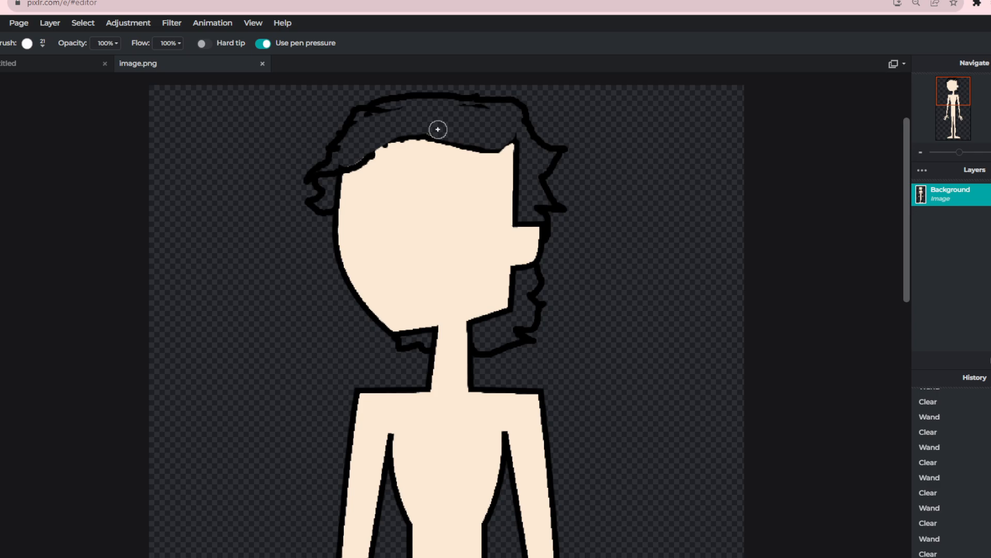
{"action": "mouse_move", "coordinate": [361, 128]}
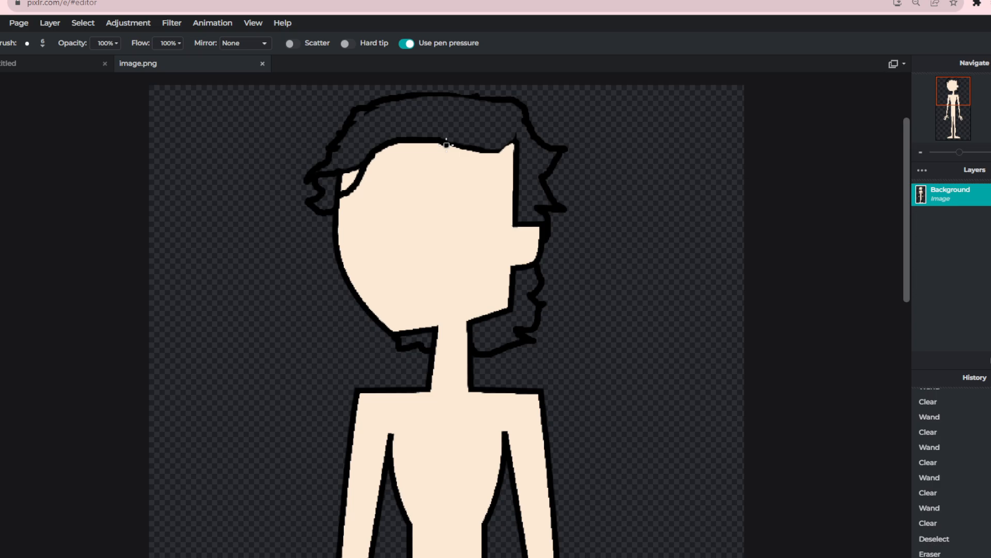
Step: Erase the hairline and curl lines into the black hair, and outline a strand beside the face
{"action": "left_click_drag", "start_coordinate": [455, 149], "coordinate": [509, 151]}
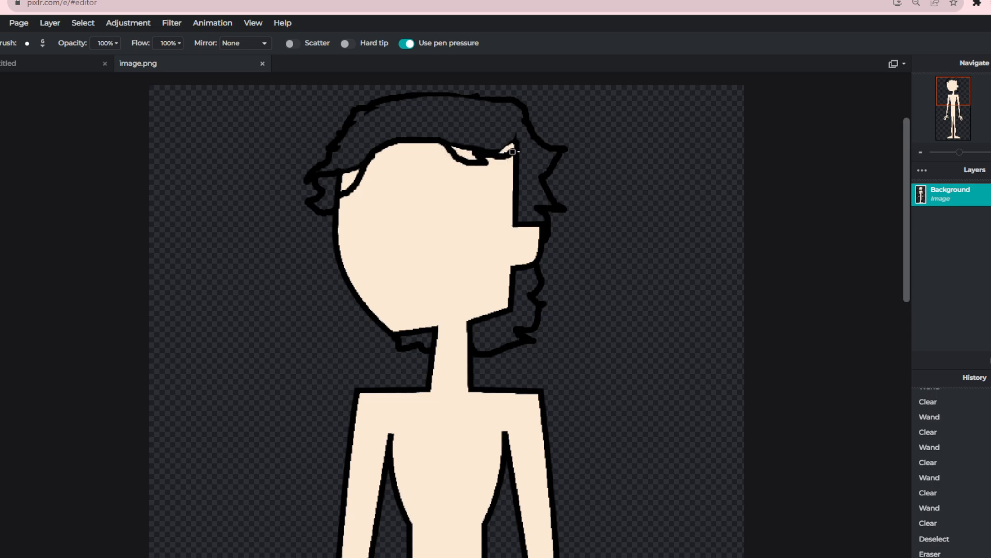
{"action": "left_click", "coordinate": [511, 152]}
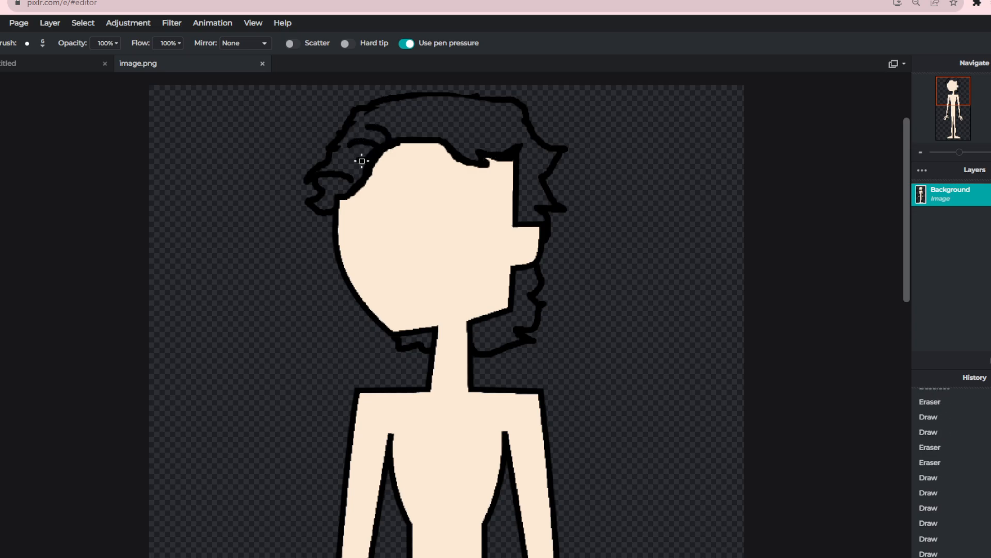
{"action": "left_click_drag", "start_coordinate": [364, 160], "coordinate": [442, 140]}
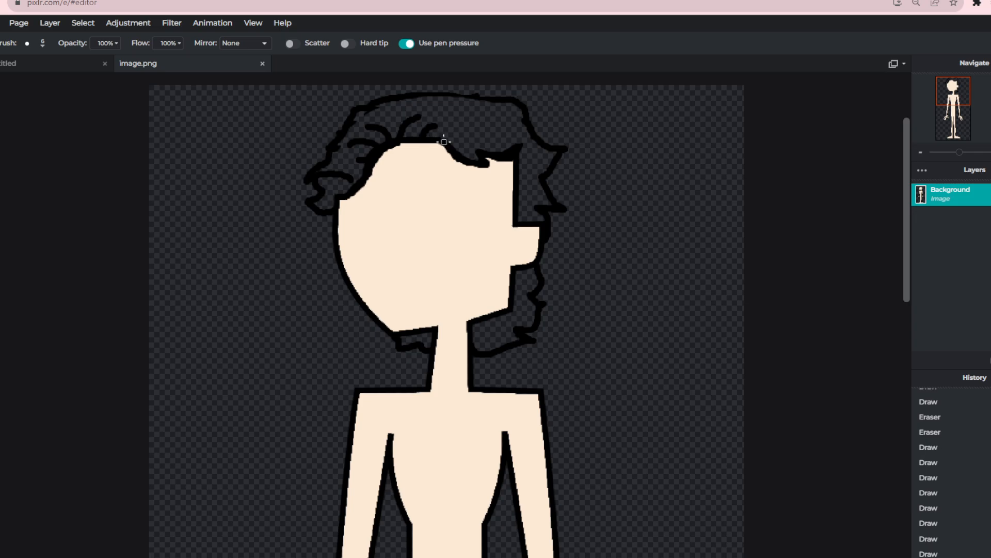
{"action": "left_click_drag", "start_coordinate": [442, 142], "coordinate": [493, 143]}
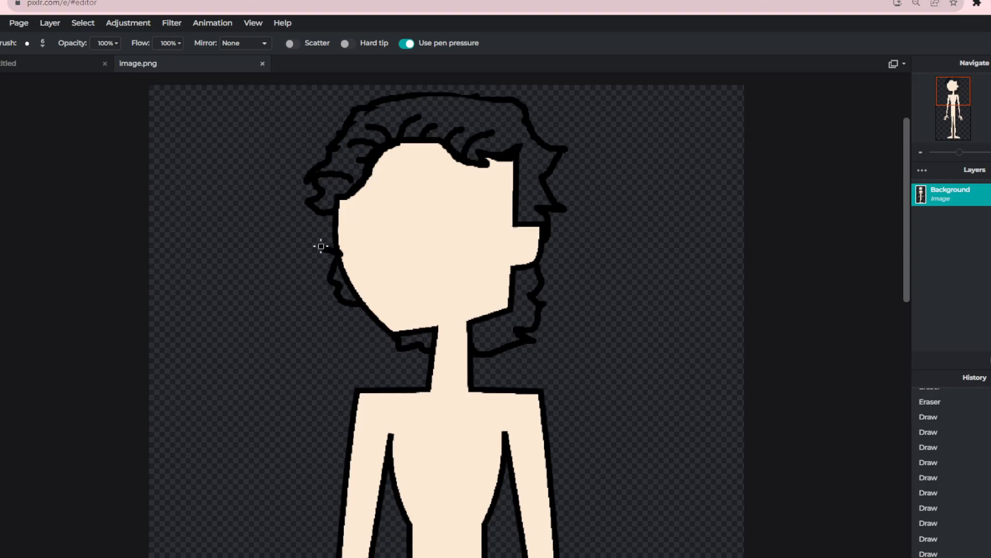
{"action": "left_click_drag", "start_coordinate": [321, 246], "coordinate": [333, 294]}
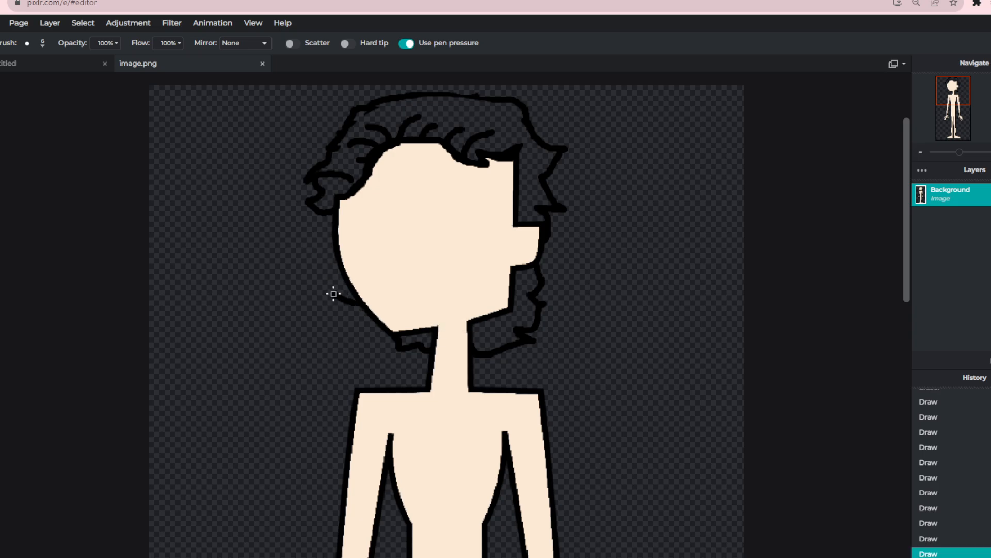
{"action": "mouse_move", "coordinate": [320, 236]}
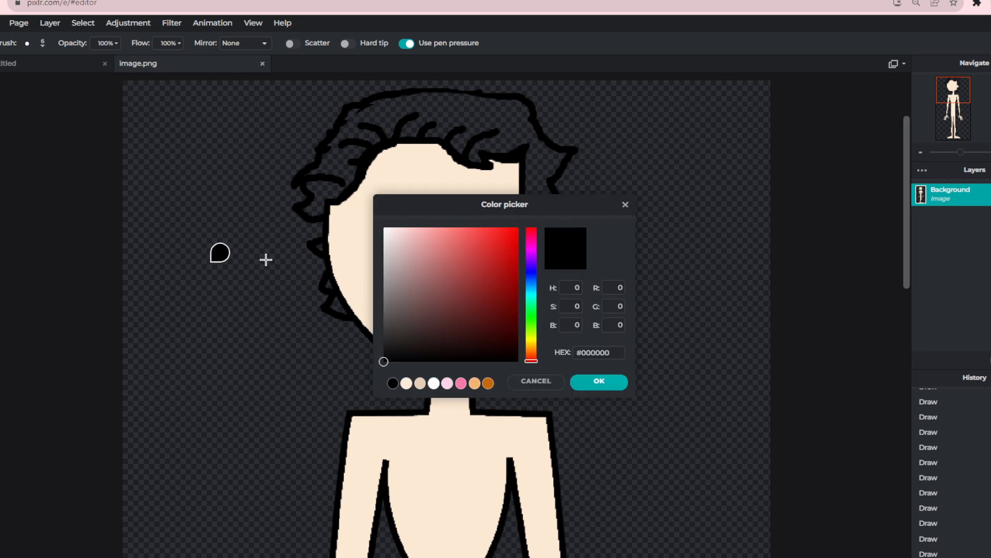
Step: Pick muted gold #B2955F and fill each hair section, including the gap beside the face
{"action": "left_click", "coordinate": [531, 351]}
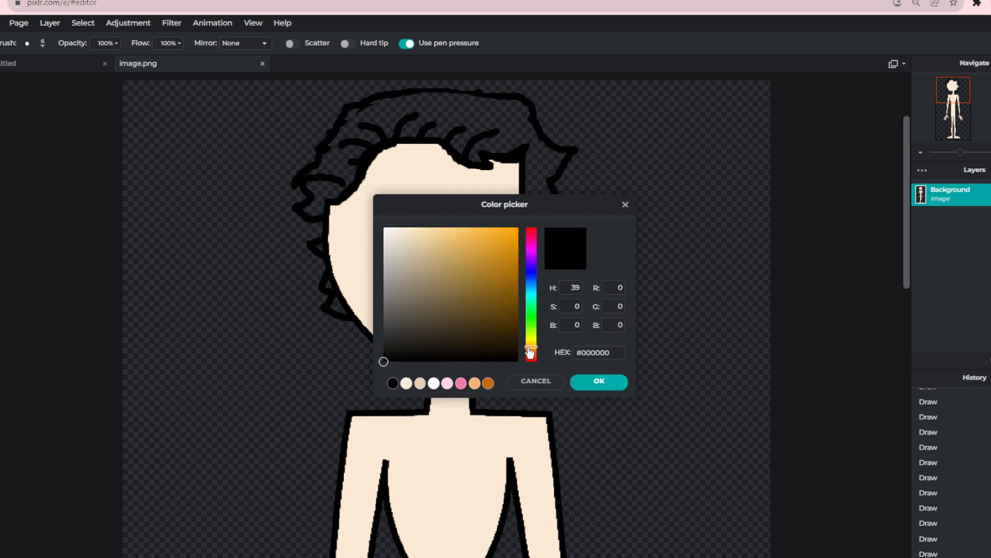
{"action": "left_click", "coordinate": [456, 248]}
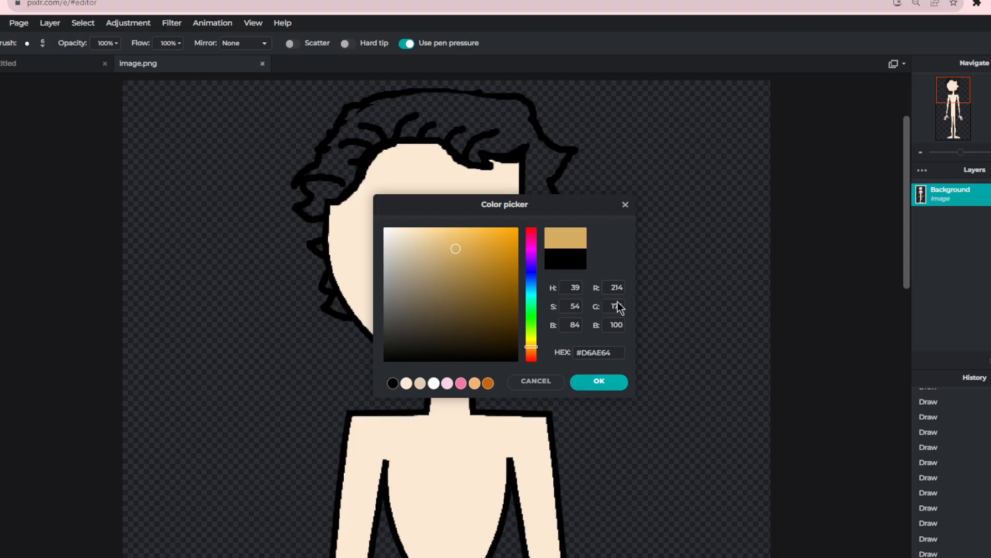
{"action": "left_click", "coordinate": [599, 381]}
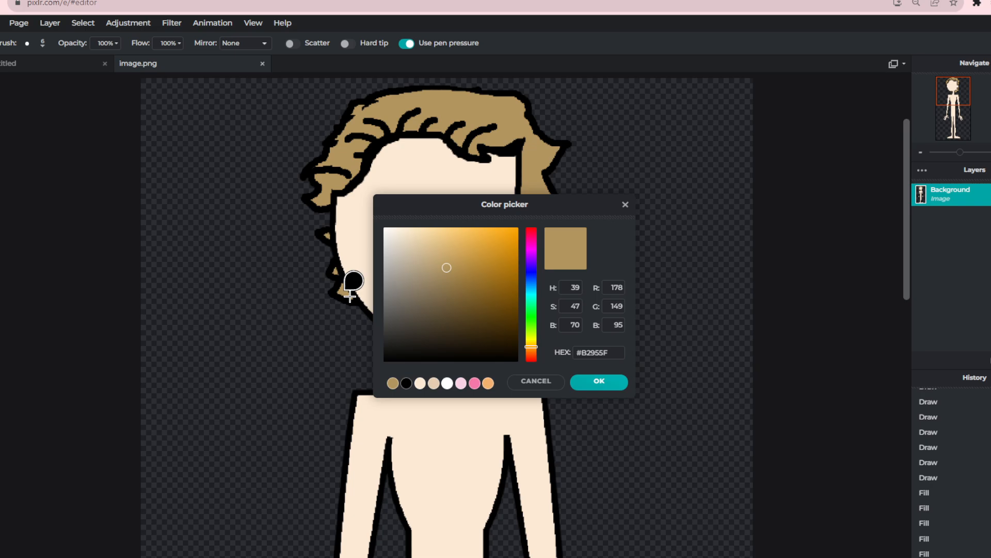
{"action": "left_click", "coordinate": [599, 382]}
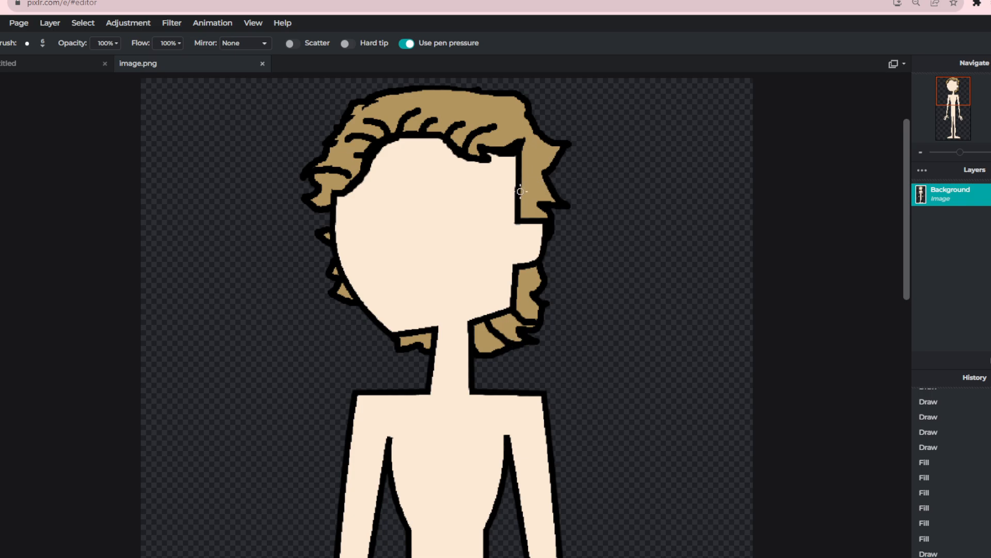
{"action": "left_click", "coordinate": [534, 202]}
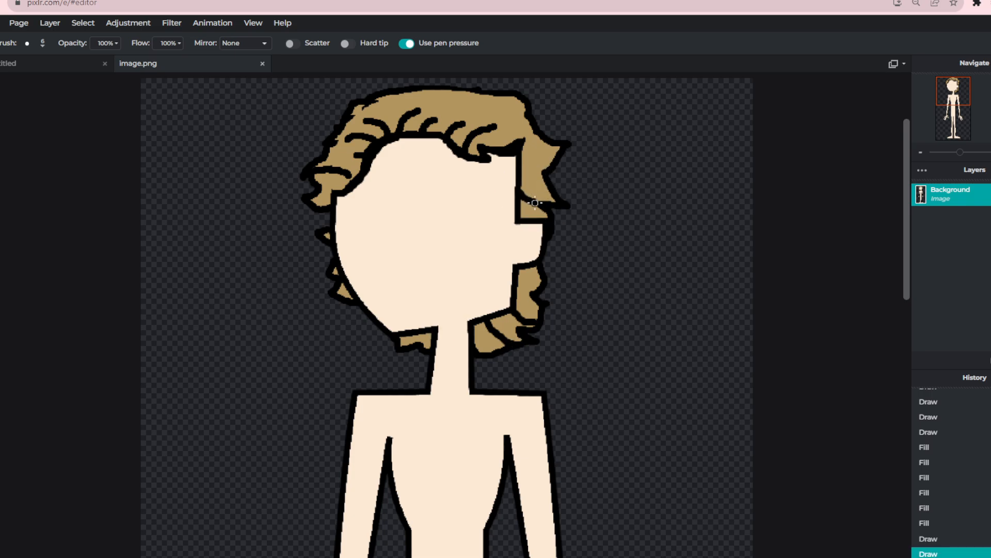
{"action": "mouse_move", "coordinate": [647, 227]}
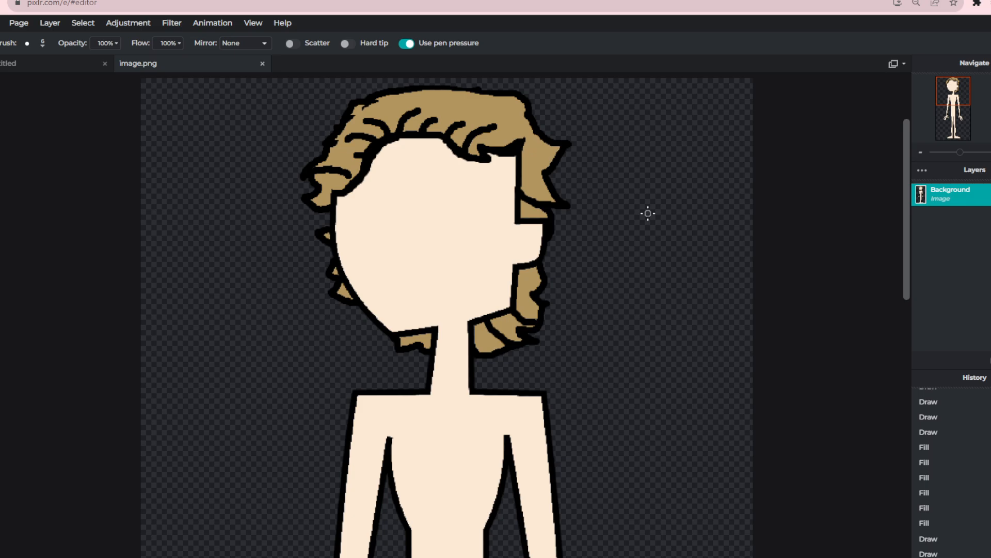
{"action": "scroll", "scroll_direction": "down", "scroll_amount": 3}
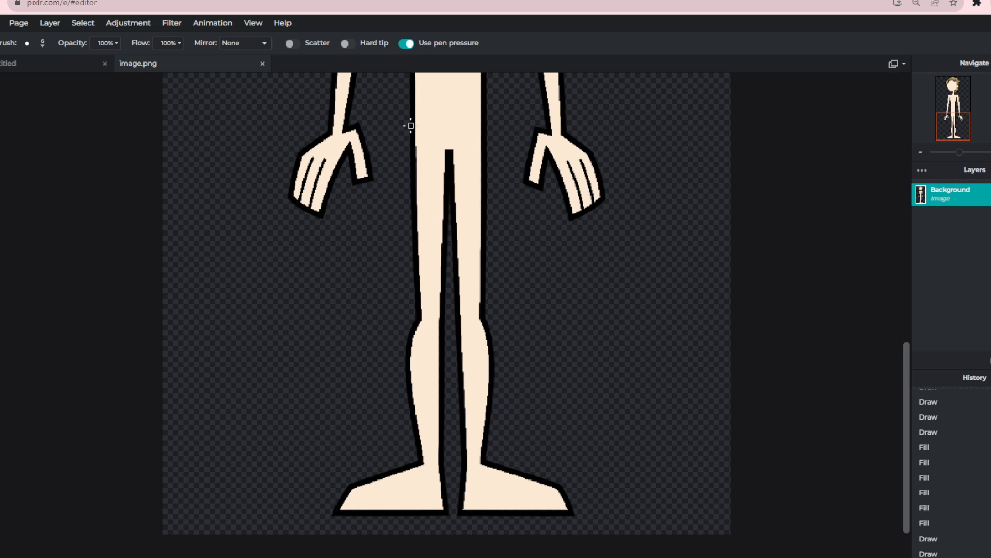
Step: Draw a waistband across the hips plus jagged outer and inner trouser lines down the leg
{"action": "left_click_drag", "start_coordinate": [414, 126], "coordinate": [484, 130]}
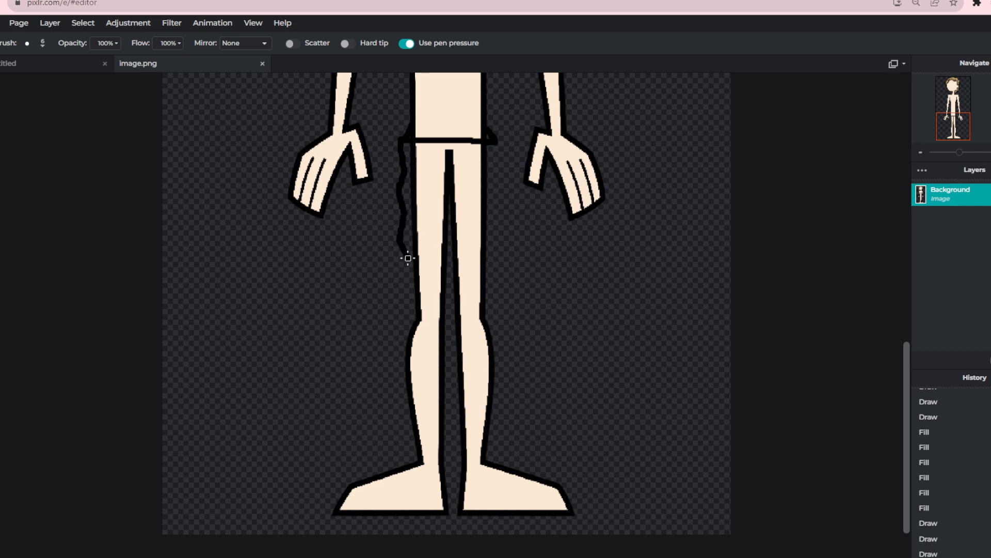
{"action": "left_click_drag", "start_coordinate": [407, 257], "coordinate": [407, 408]}
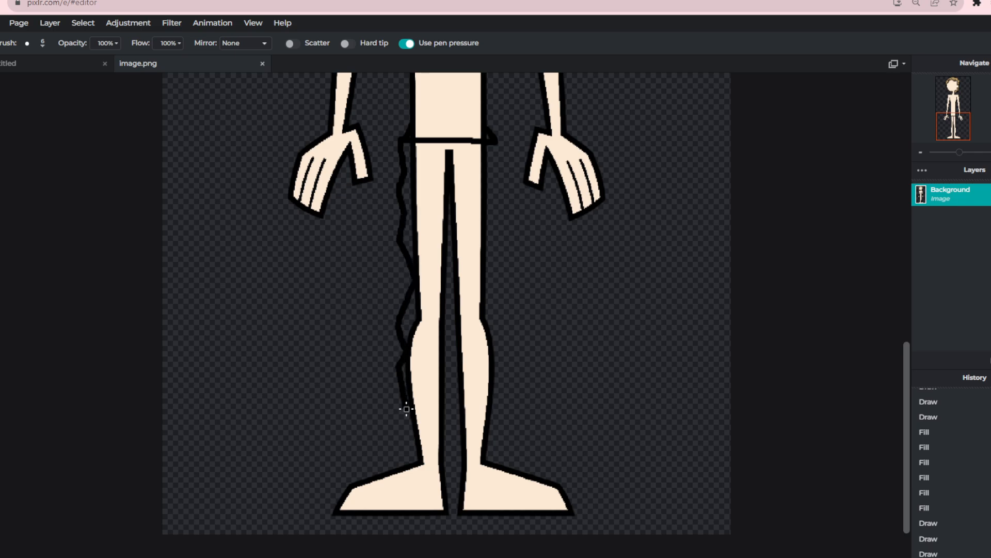
{"action": "left_click_drag", "start_coordinate": [407, 409], "coordinate": [448, 475]}
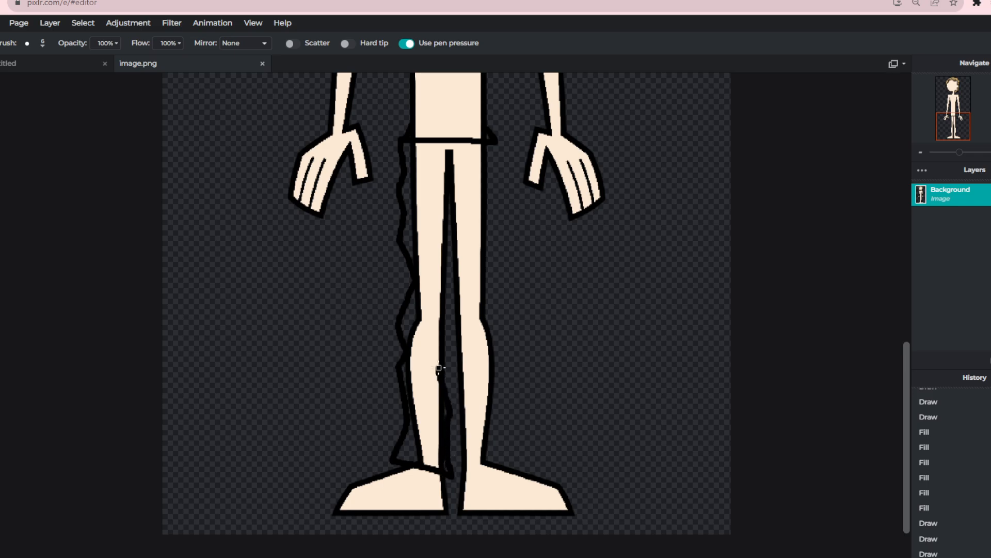
{"action": "left_click_drag", "start_coordinate": [440, 369], "coordinate": [449, 223]}
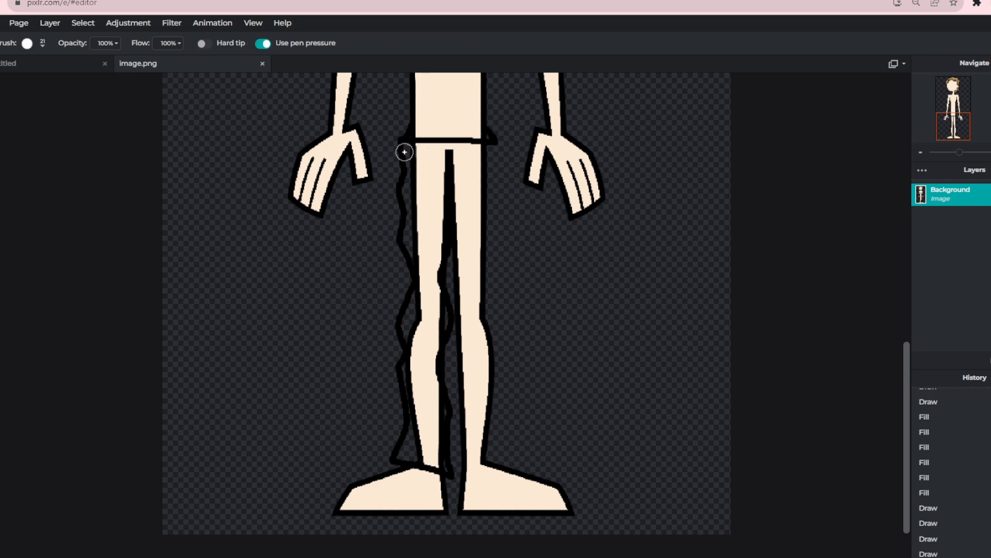
{"action": "mouse_move", "coordinate": [18, 155]}
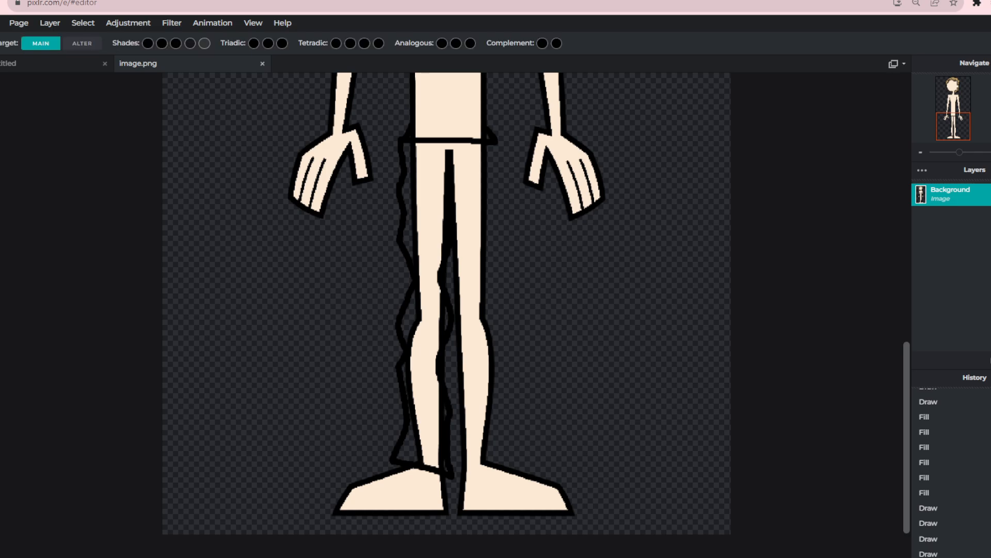
Step: Magic Wand the leg skin inside the trouser outlines, delete it, and deselect
{"action": "left_click", "coordinate": [425, 171]}
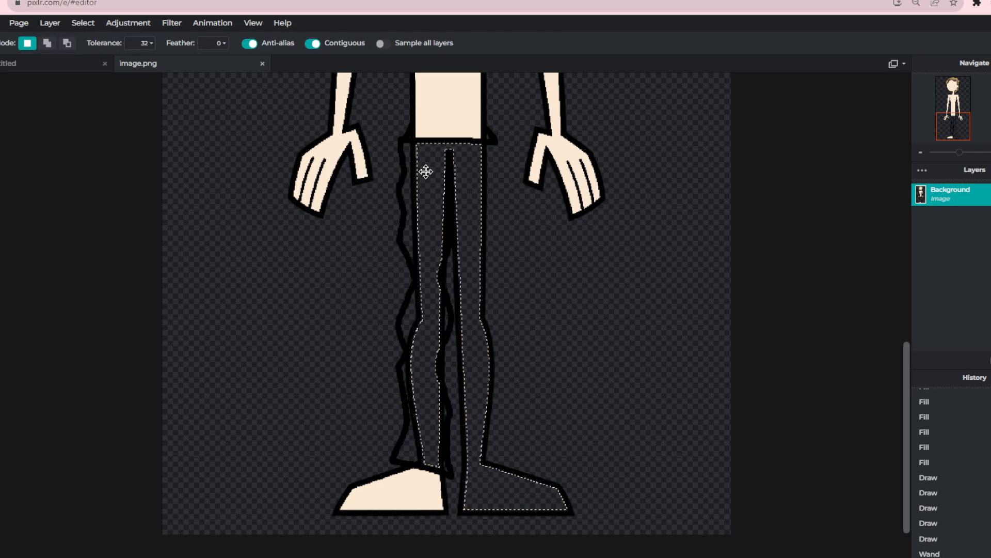
{"action": "left_click", "coordinate": [83, 23]}
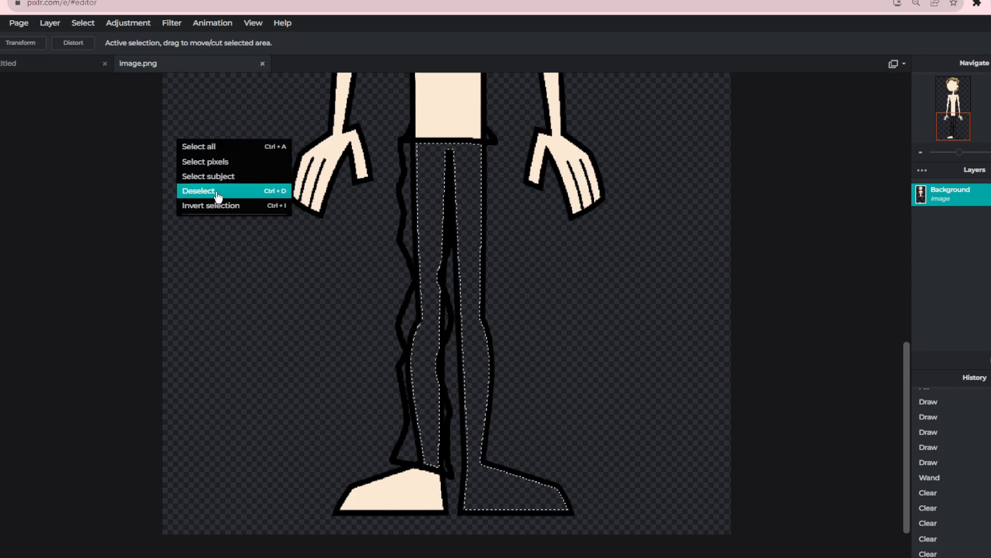
{"action": "left_click", "coordinate": [199, 190]}
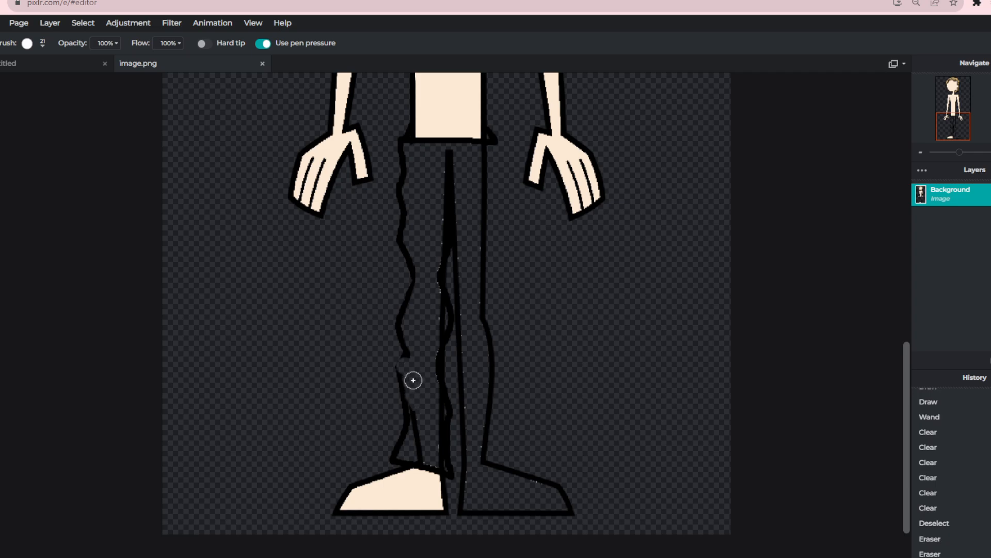
Step: Brush wavy black trouser outlines and two leg lines below the bare torso
{"action": "left_click_drag", "start_coordinate": [413, 380], "coordinate": [440, 460]}
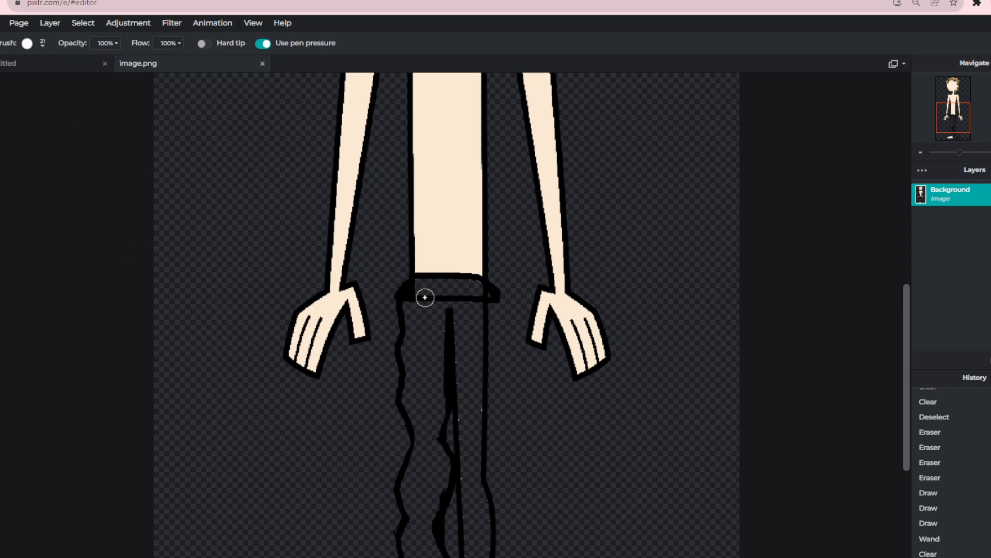
{"action": "left_click_drag", "start_coordinate": [425, 297], "coordinate": [480, 299]}
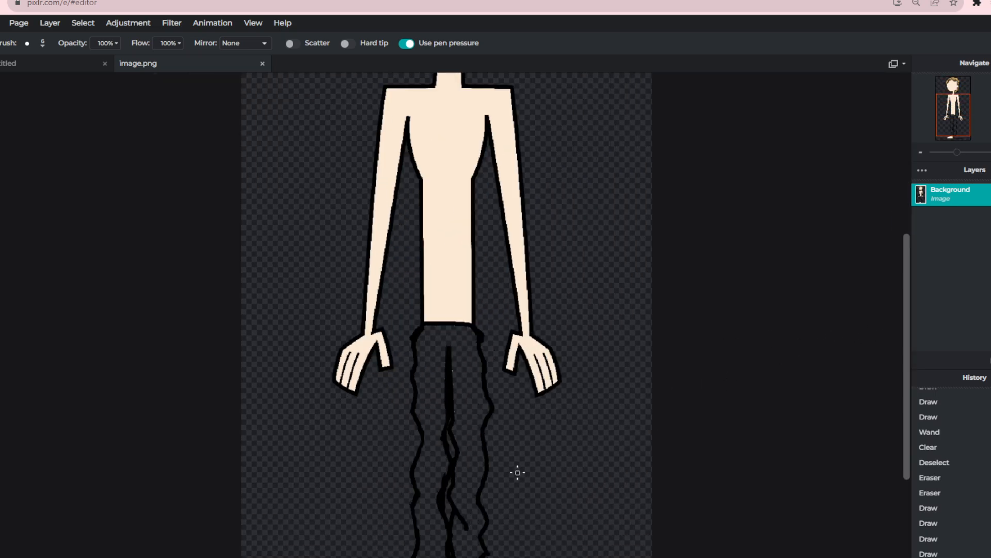
Step: Fill the trouser legs with teal-blue #60A3C2
{"action": "scroll", "scroll_direction": "down", "scroll_amount": 3}
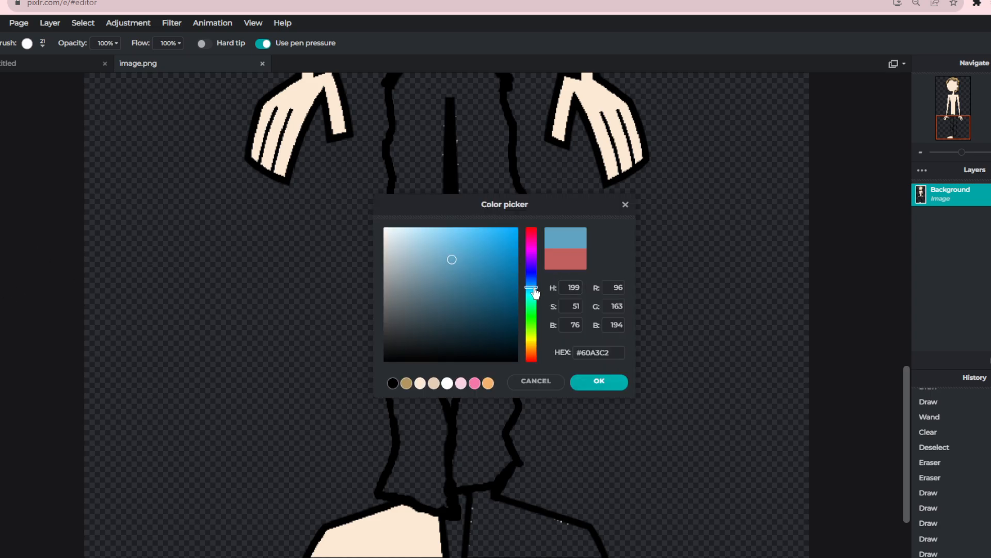
{"action": "left_click", "coordinate": [458, 270]}
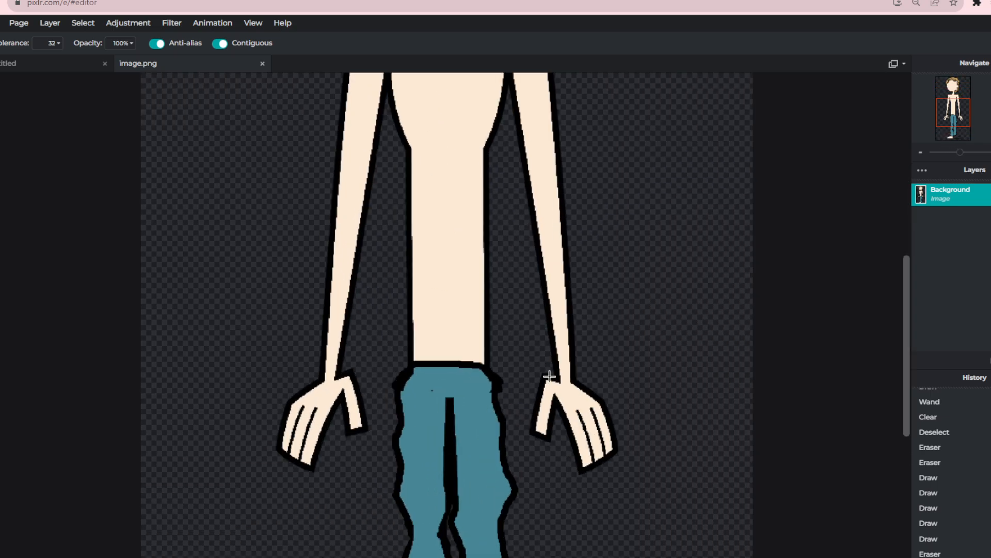
{"action": "scroll", "scroll_direction": "down", "scroll_amount": 3}
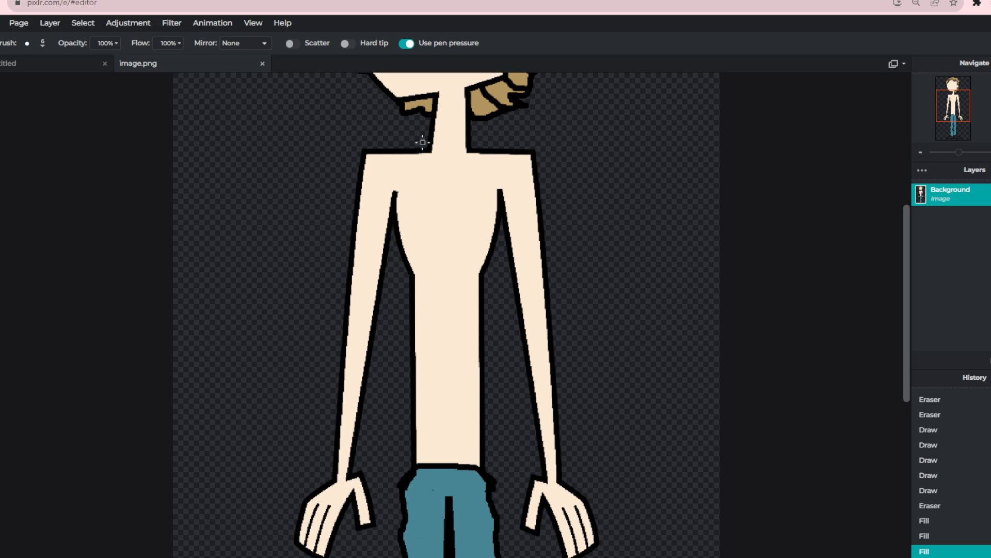
Step: Draw the black shirt collar and V neckline strokes on the torso
{"action": "left_click_drag", "start_coordinate": [437, 145], "coordinate": [411, 180]}
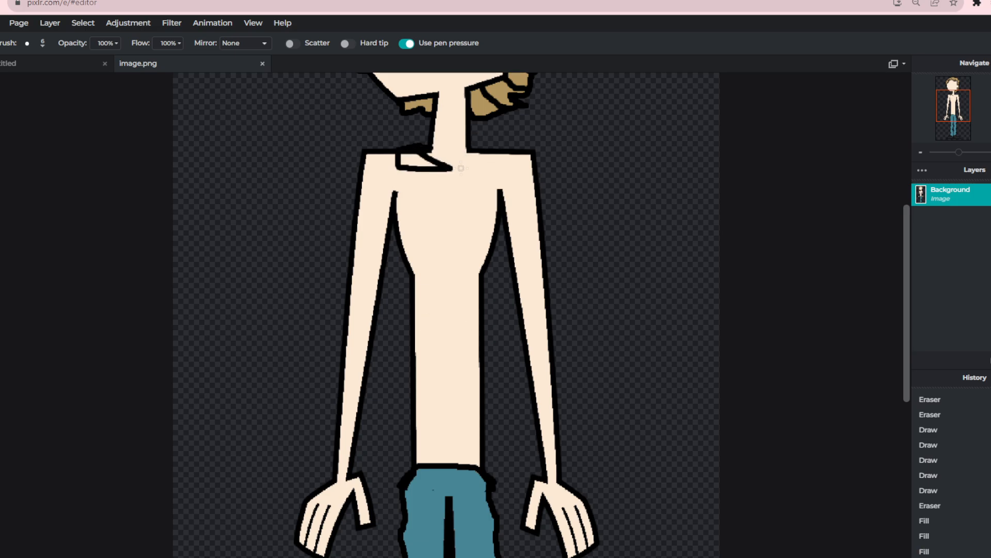
{"action": "left_click_drag", "start_coordinate": [405, 154], "coordinate": [506, 157]}
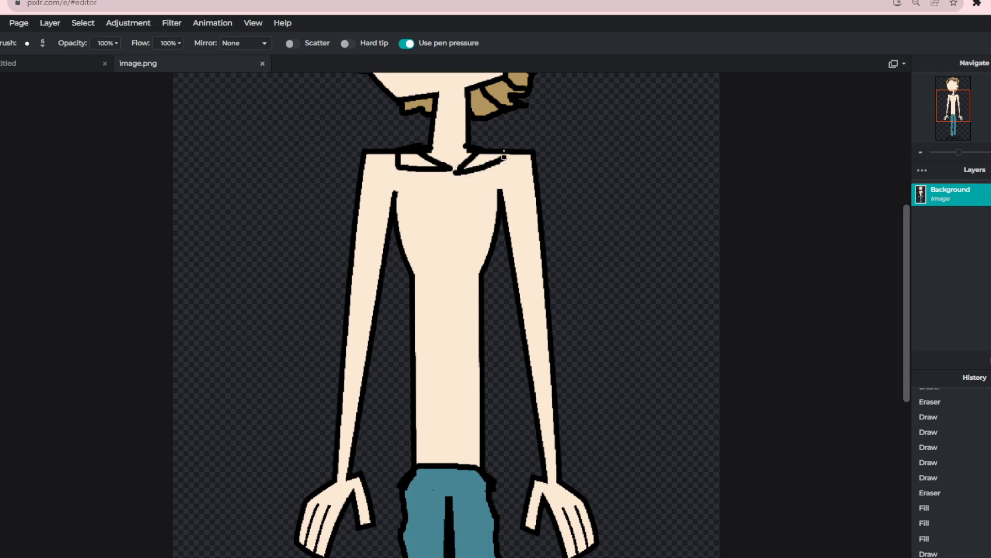
{"action": "left_click_drag", "start_coordinate": [503, 156], "coordinate": [446, 190]}
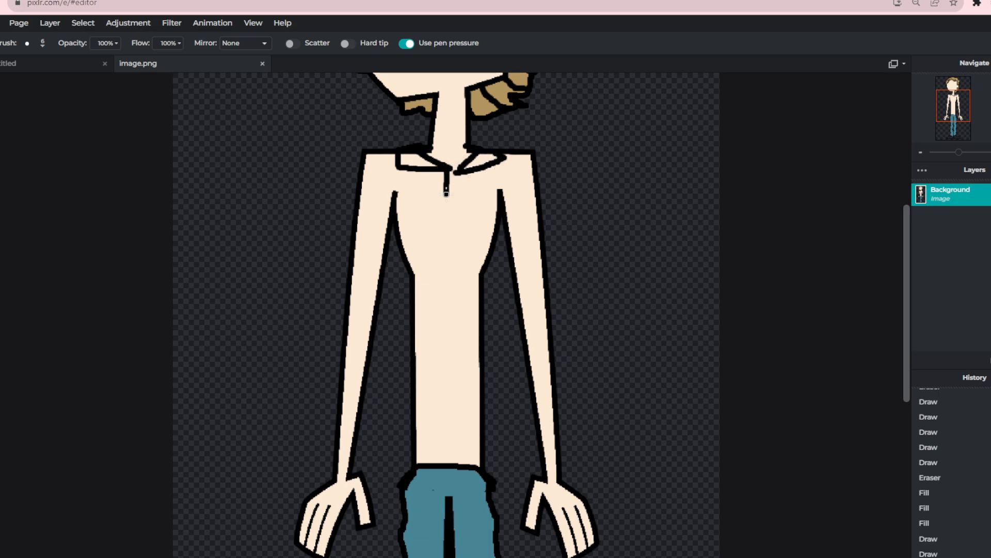
{"action": "left_click_drag", "start_coordinate": [446, 190], "coordinate": [444, 398]}
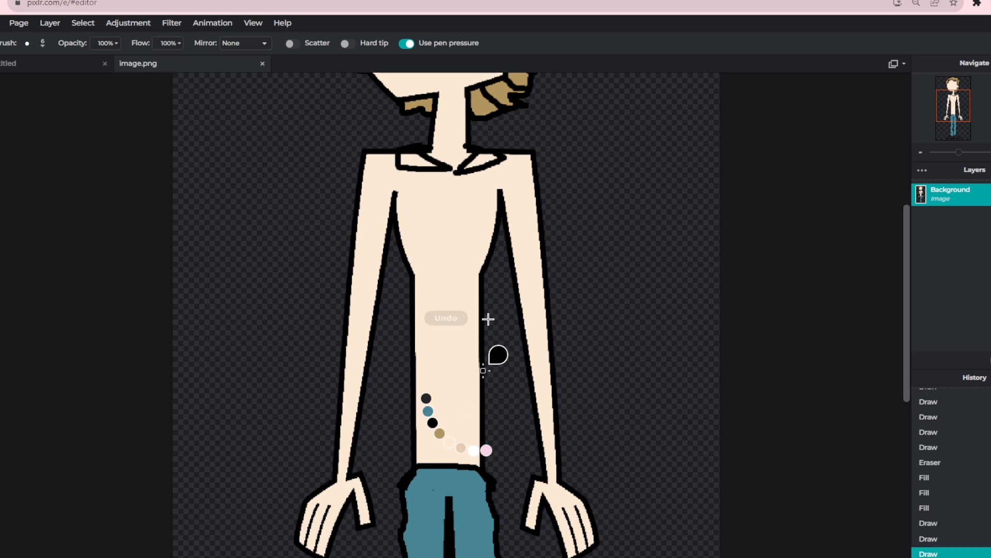
Step: Undo a stray stroke and draw the shirt's front opening line toward the hem
{"action": "left_click", "coordinate": [446, 318]}
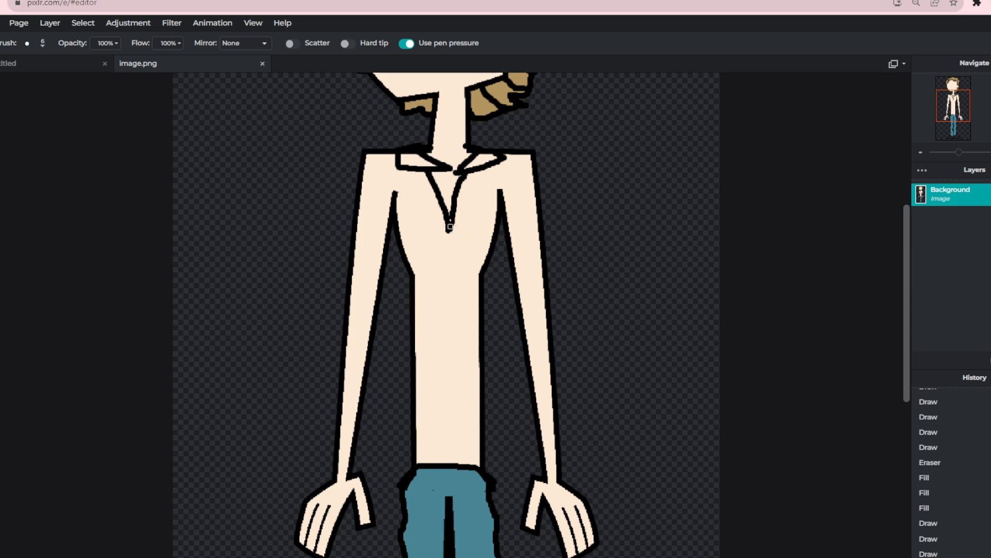
{"action": "left_click", "coordinate": [450, 229]}
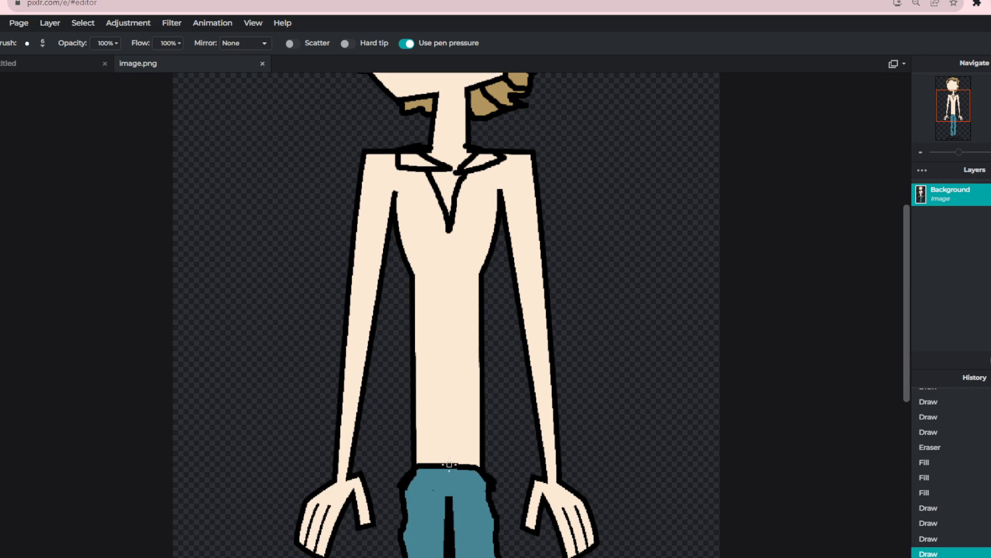
{"action": "left_click_drag", "start_coordinate": [448, 266], "coordinate": [449, 461]}
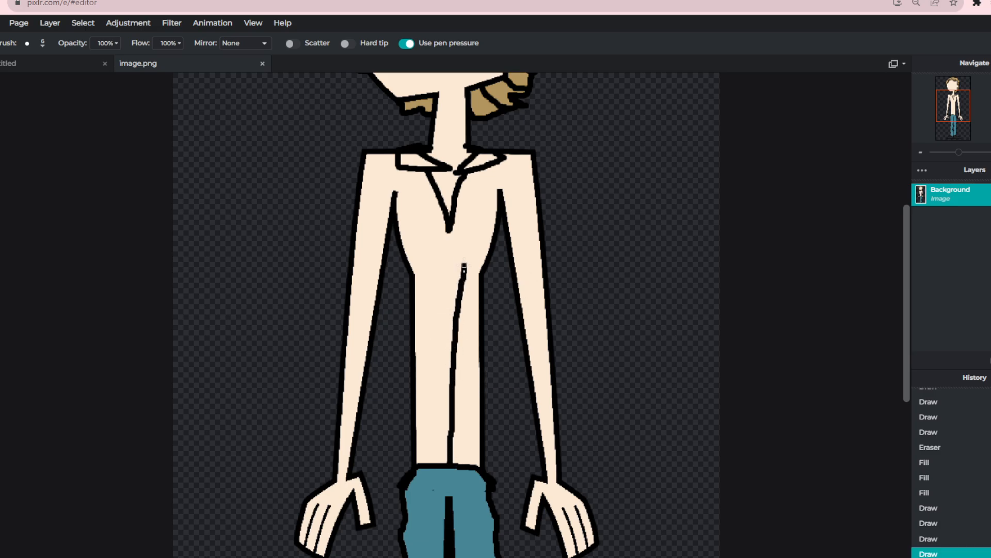
{"action": "left_click_drag", "start_coordinate": [445, 265], "coordinate": [444, 341]}
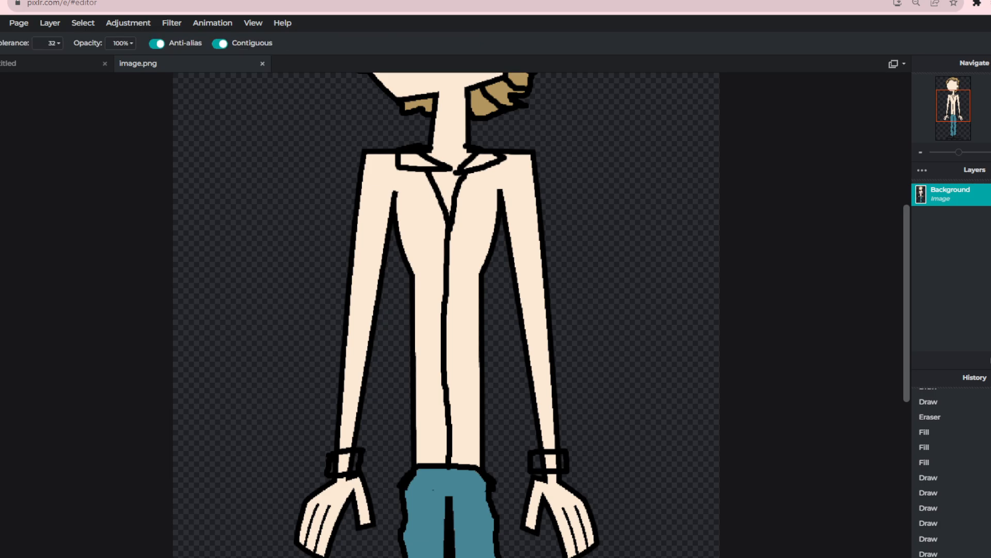
{"action": "mouse_move", "coordinate": [605, 381]}
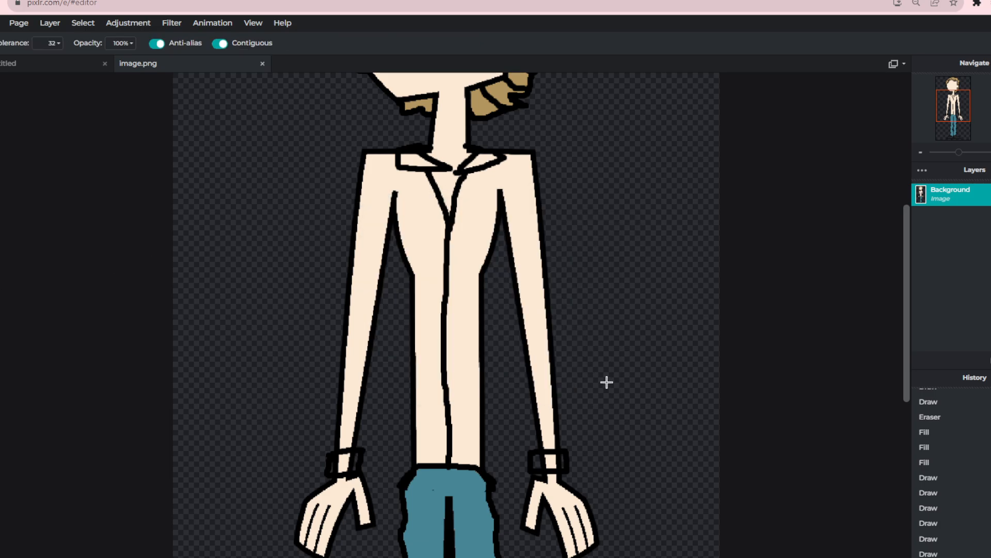
Step: Fill the shirt body, sleeves and cuffs white and begin dotting a front button
{"action": "left_click", "coordinate": [413, 162]}
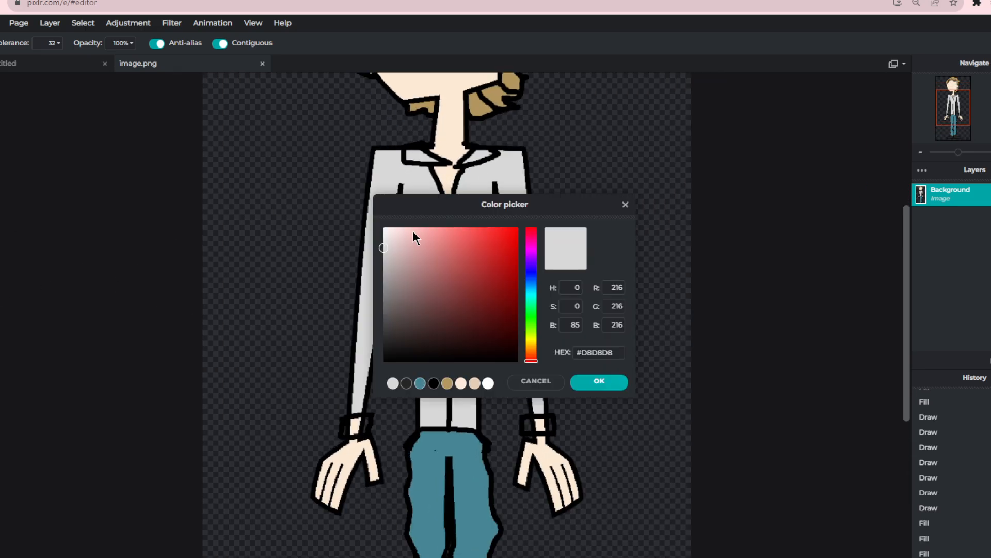
{"action": "left_click", "coordinate": [599, 381]}
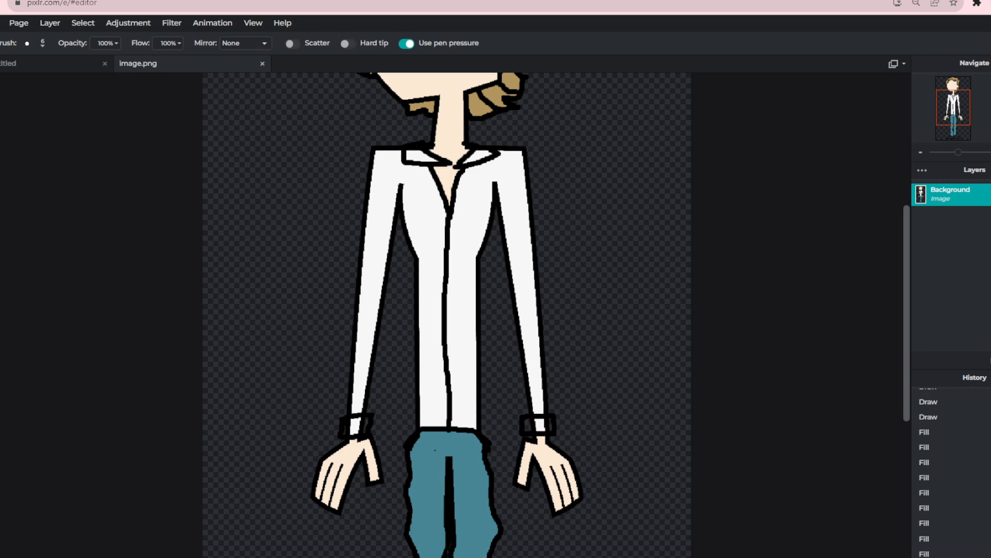
{"action": "left_click", "coordinate": [352, 426]}
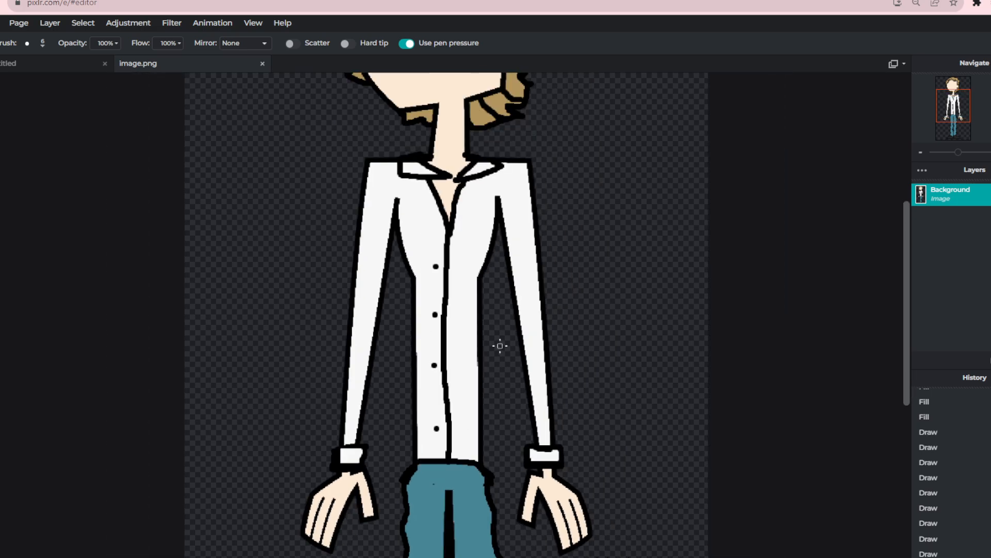
Step: Dot black buttons down the shirt and add a grey belt with loops
{"action": "scroll", "scroll_direction": "down", "scroll_amount": 3}
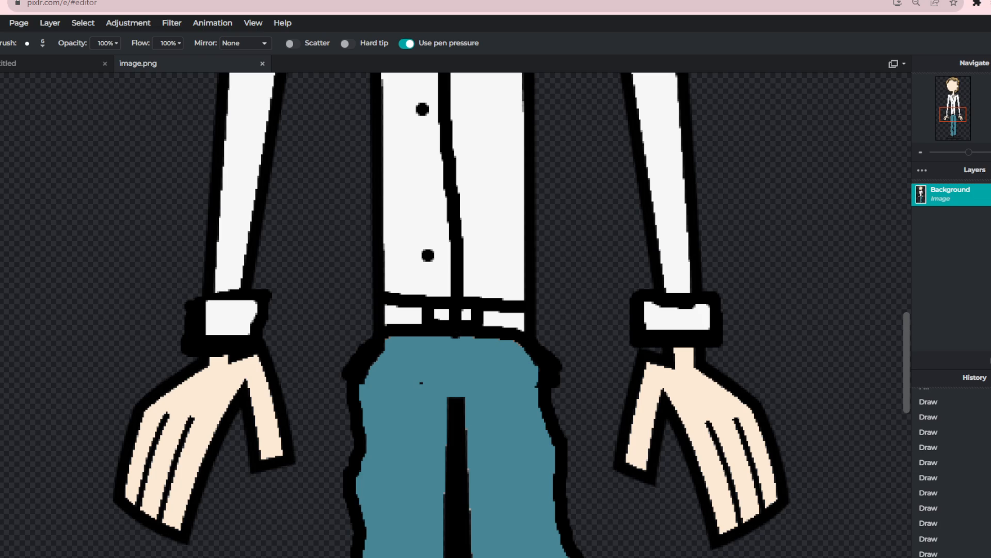
{"action": "mouse_move", "coordinate": [393, 309]}
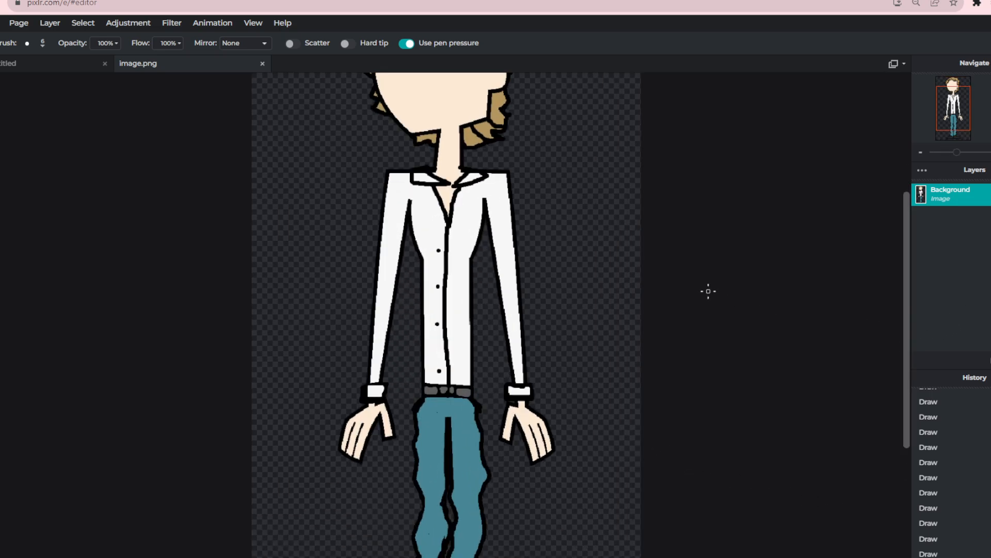
{"action": "scroll", "scroll_direction": "down", "scroll_amount": 3}
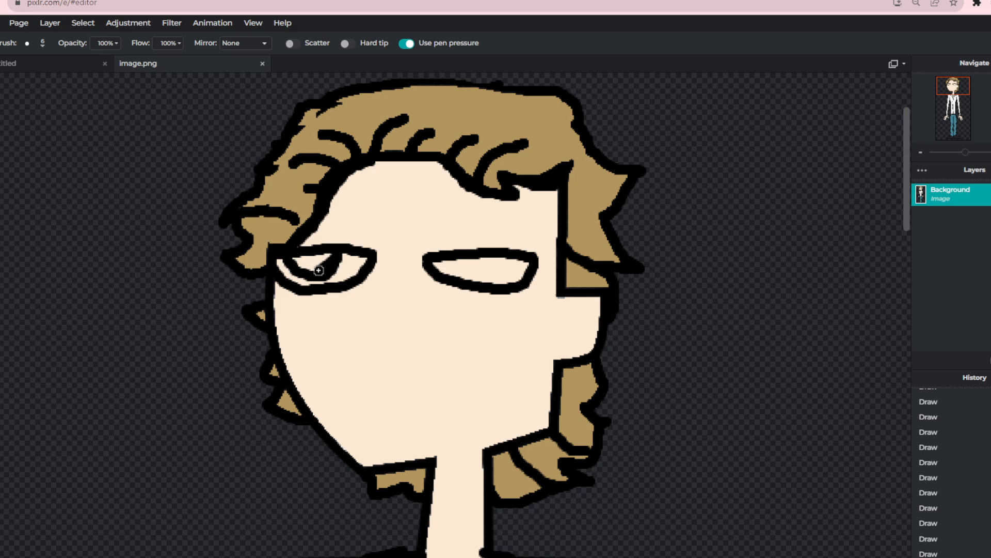
Step: Replace the old eye strokes with half-lidded eyes and dot in sideways-glancing black pupils
{"action": "left_click_drag", "start_coordinate": [319, 271], "coordinate": [449, 258]}
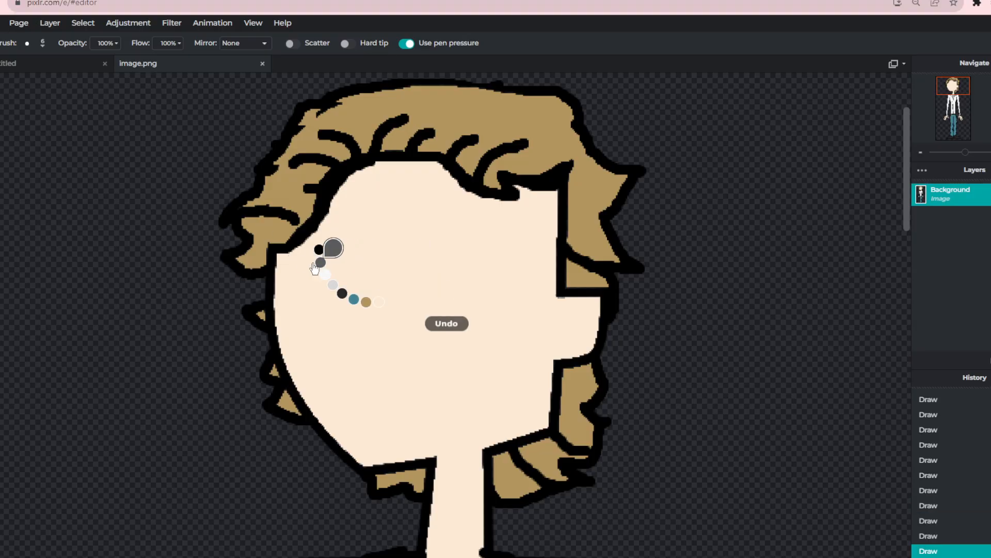
{"action": "left_click", "coordinate": [447, 323]}
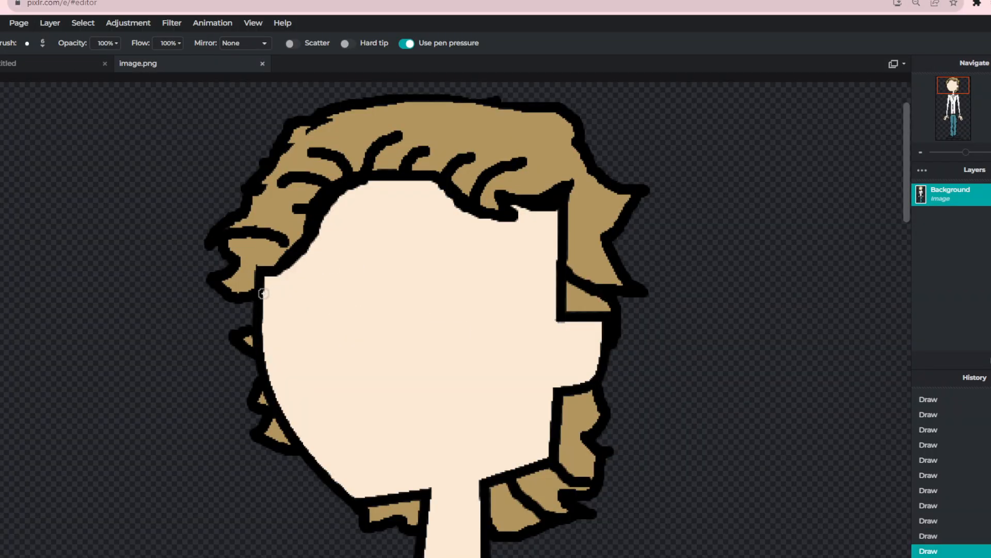
{"action": "left_click_drag", "start_coordinate": [263, 292], "coordinate": [446, 301]}
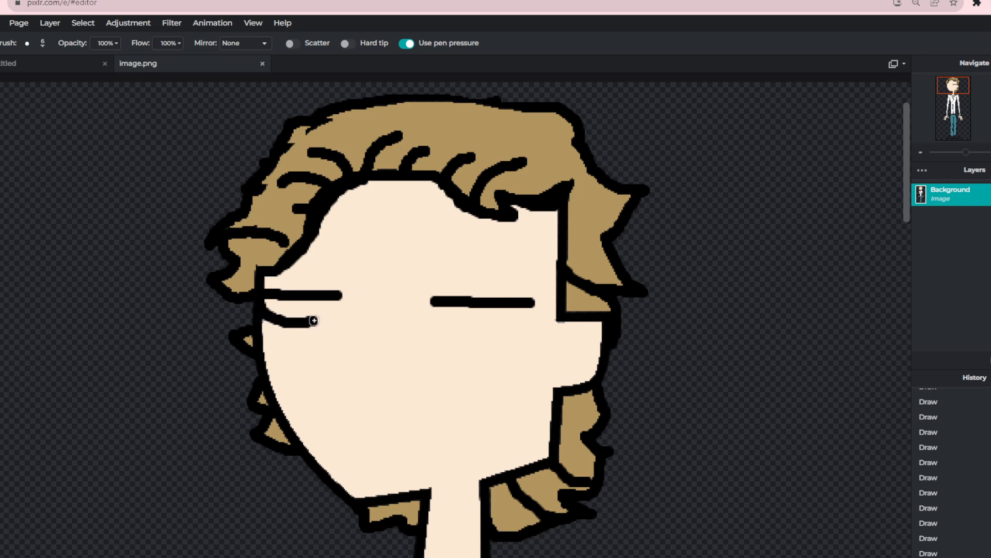
{"action": "left_click_drag", "start_coordinate": [310, 309], "coordinate": [468, 325]}
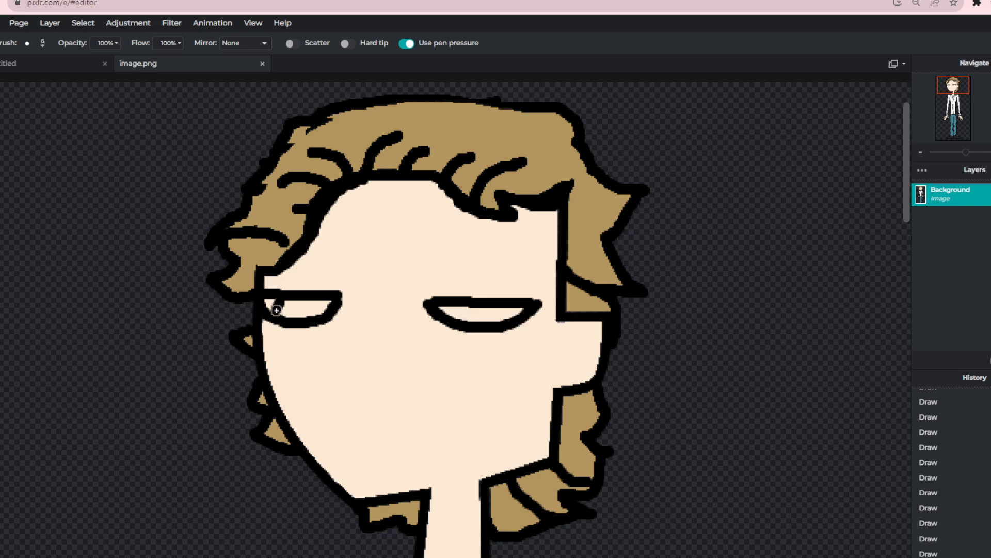
{"action": "left_click", "coordinate": [278, 310]}
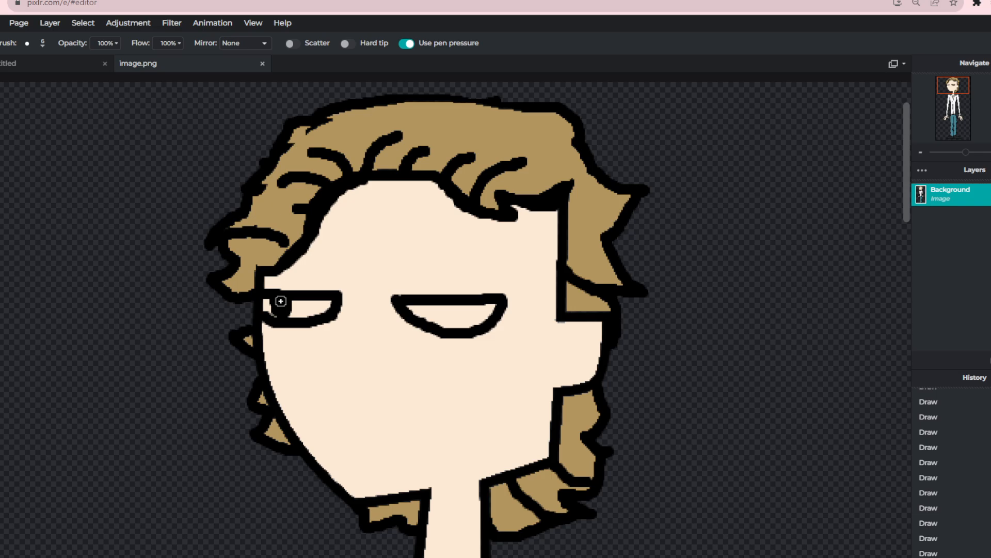
{"action": "left_click", "coordinate": [435, 318]}
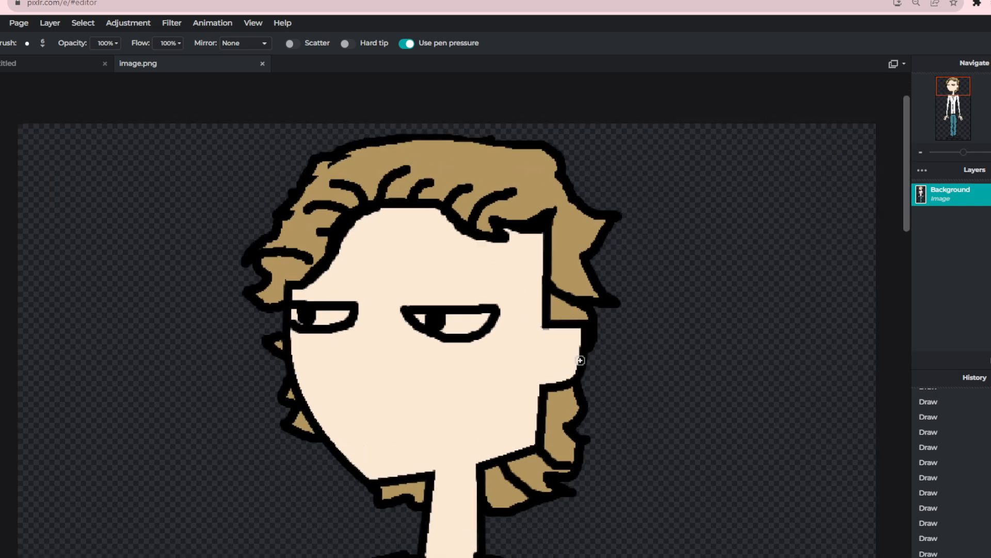
{"action": "scroll", "scroll_direction": "down", "scroll_amount": 3}
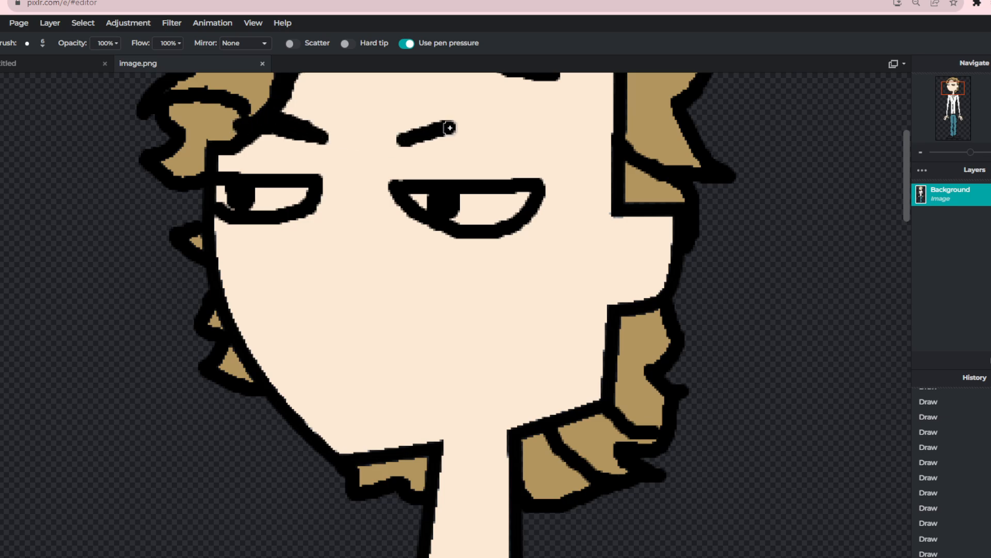
Step: Add dark eyebrows, a nose line, white eyes and a grin with red interior
{"action": "left_click_drag", "start_coordinate": [405, 130], "coordinate": [524, 132]}
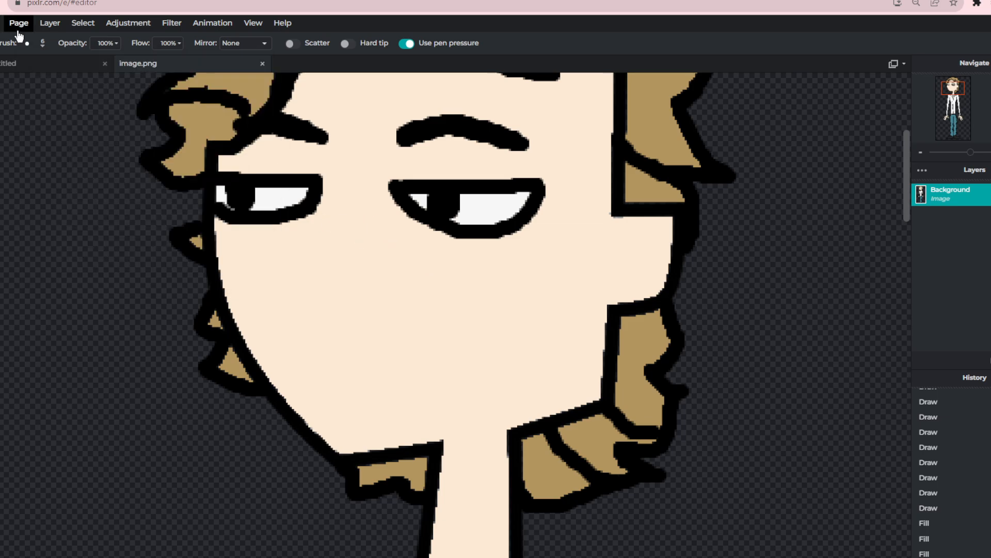
{"action": "left_click", "coordinate": [27, 42]}
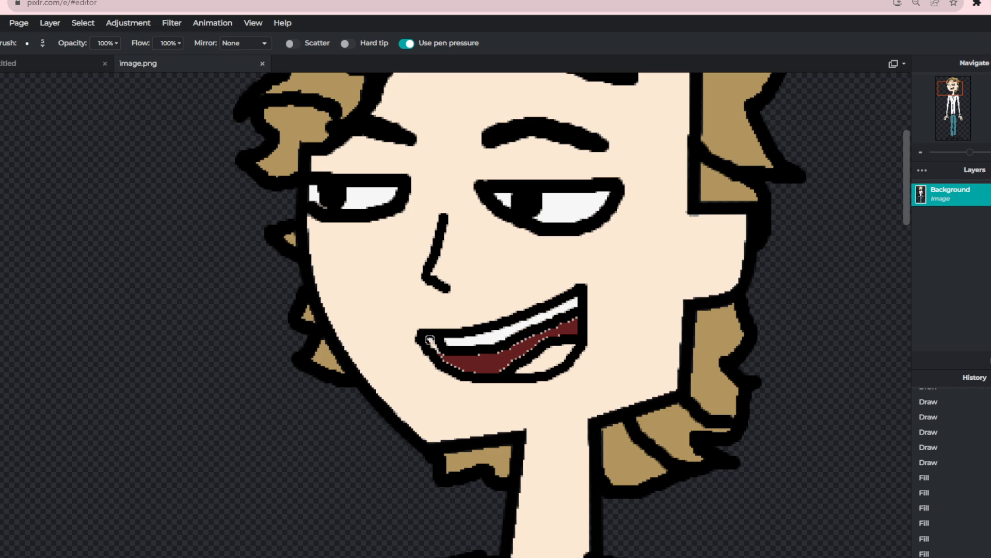
Step: Draw a tongue inside the mouth and fill it light pink
{"action": "left_click_drag", "start_coordinate": [430, 335], "coordinate": [515, 355]}
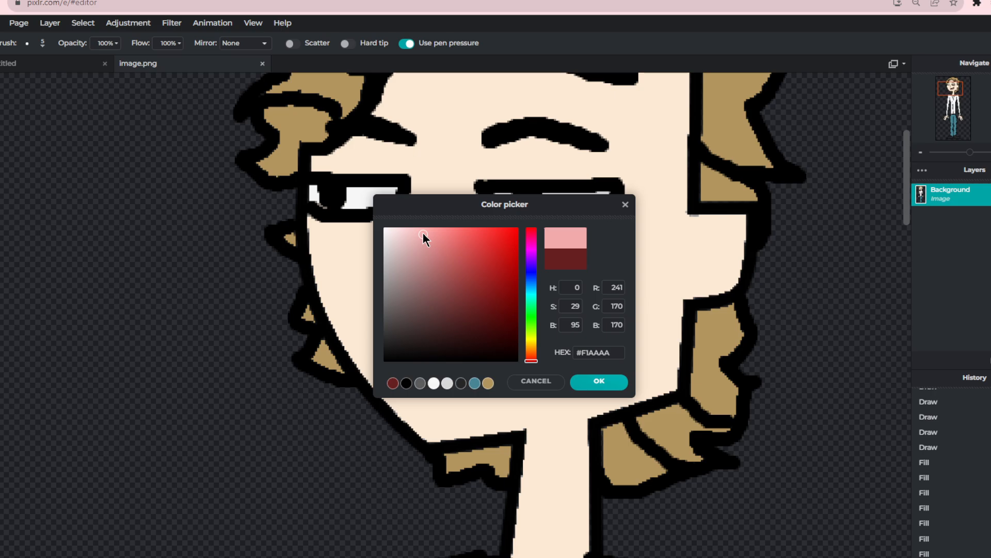
{"action": "left_click", "coordinate": [599, 381]}
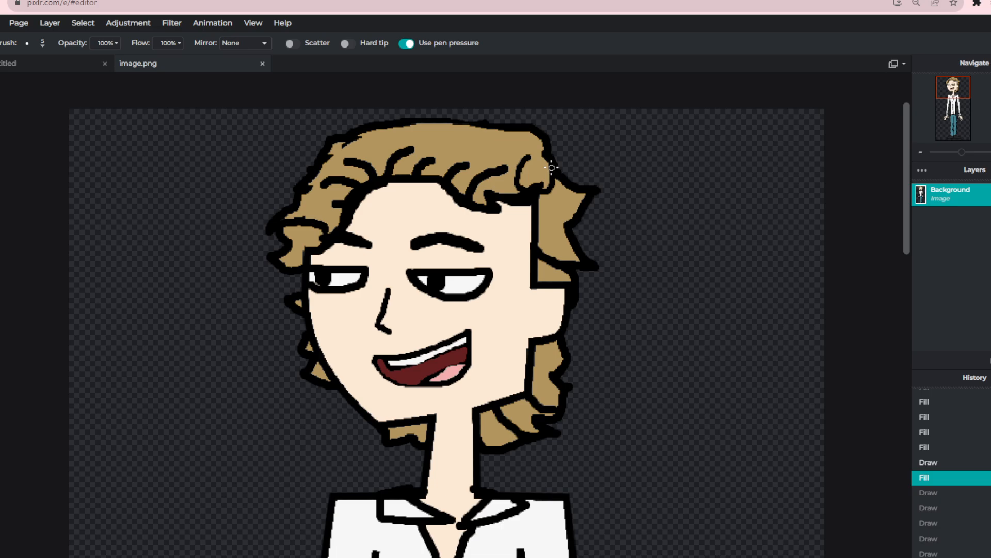
Step: Outline a star-like flower in the hair and paint it solid red
{"action": "left_click_drag", "start_coordinate": [550, 168], "coordinate": [550, 151]}
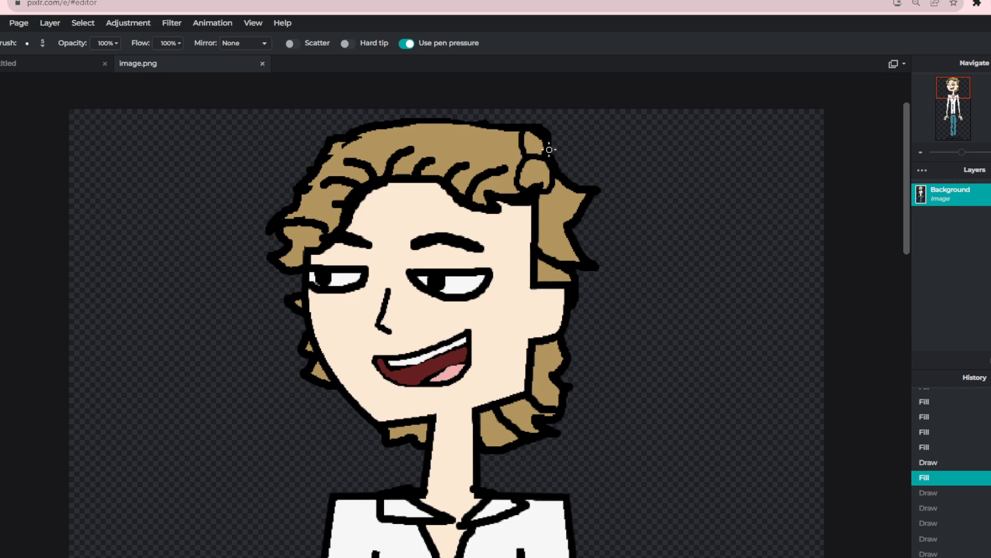
{"action": "left_click_drag", "start_coordinate": [550, 150], "coordinate": [577, 212]}
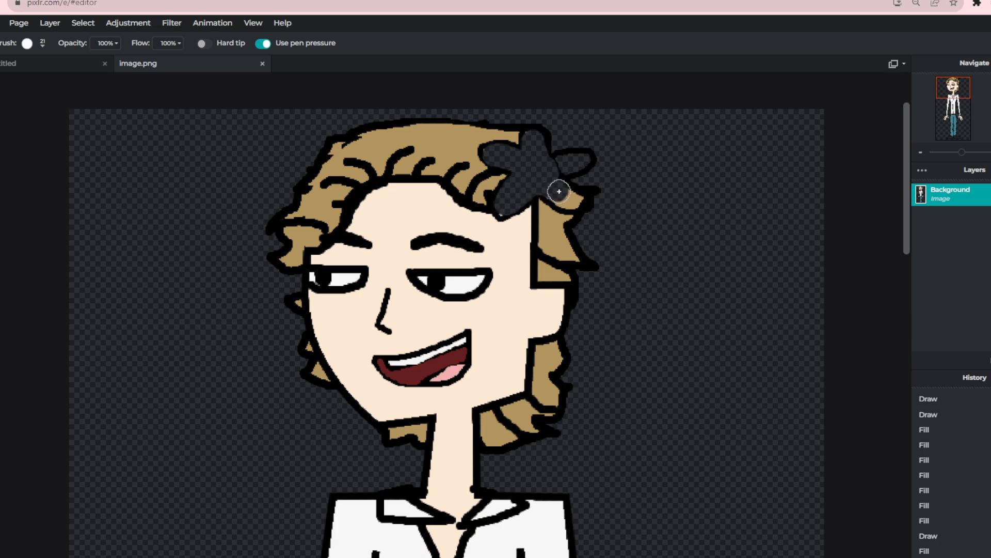
{"action": "left_click_drag", "start_coordinate": [559, 191], "coordinate": [427, 167]}
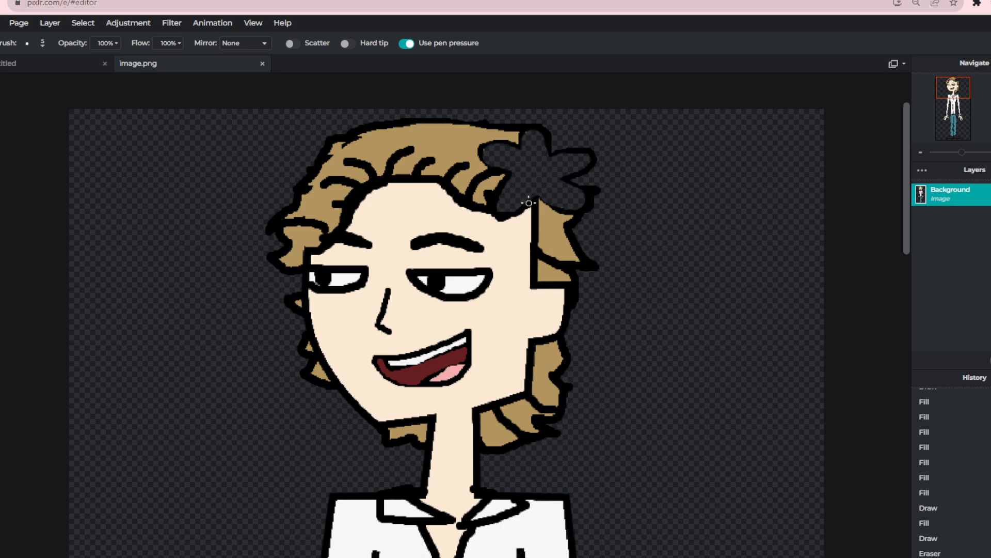
{"action": "mouse_move", "coordinate": [566, 180]}
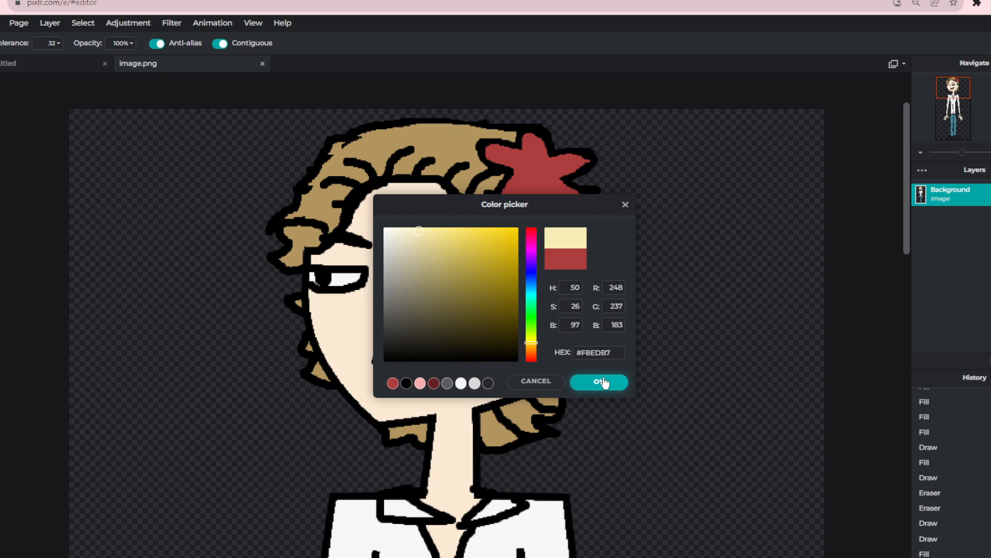
Step: Choose pale yellow and draw an ellipse shape over the flower
{"action": "left_click", "coordinate": [598, 381]}
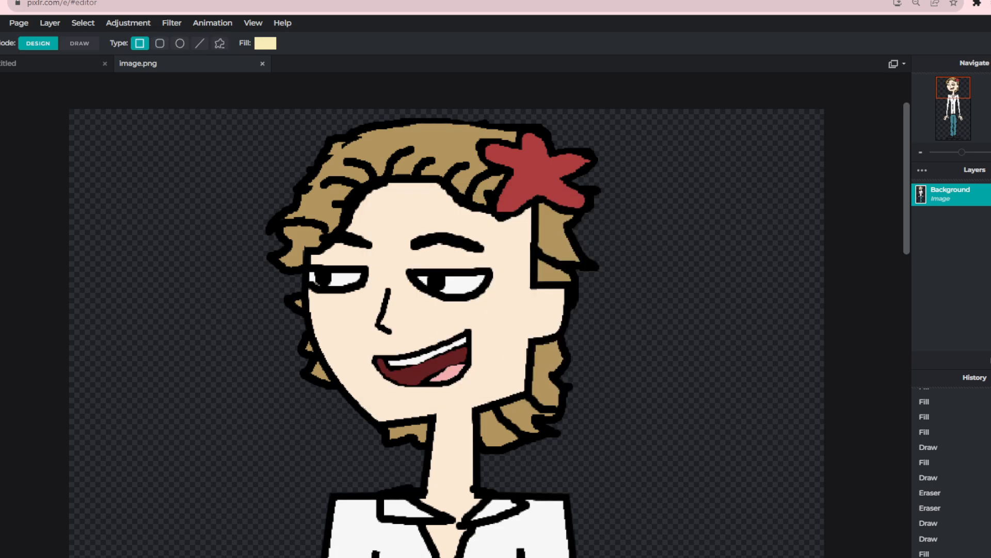
{"action": "left_click", "coordinate": [180, 43]}
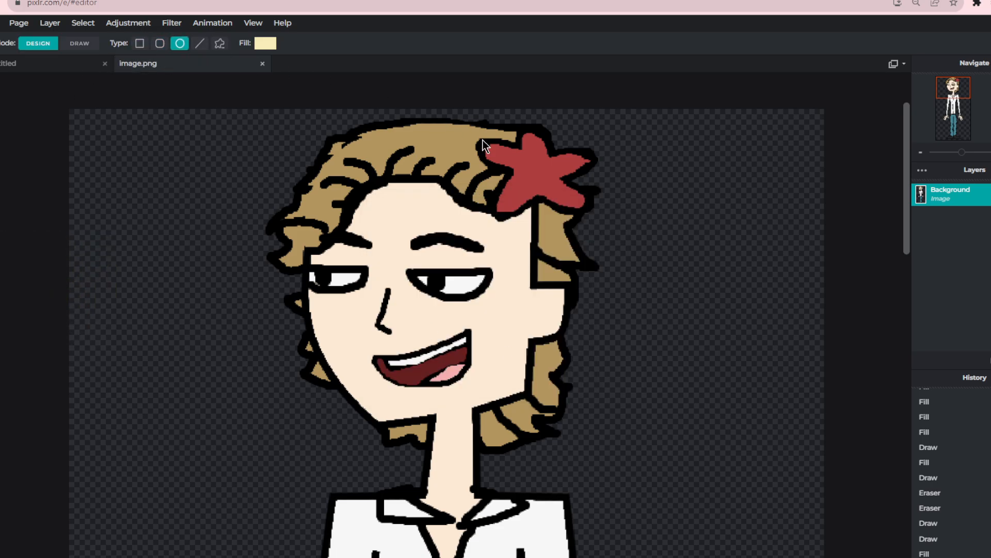
{"action": "left_click_drag", "start_coordinate": [509, 148], "coordinate": [566, 189]}
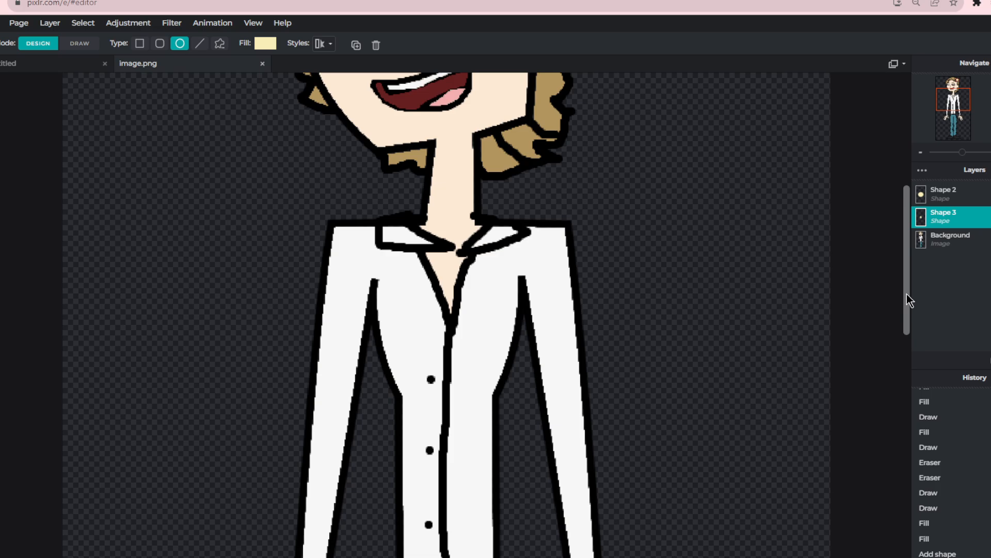
Step: Give the flower a pale yellow centre and add empty Layer 4 beneath the drawing
{"action": "left_click", "coordinate": [264, 43]}
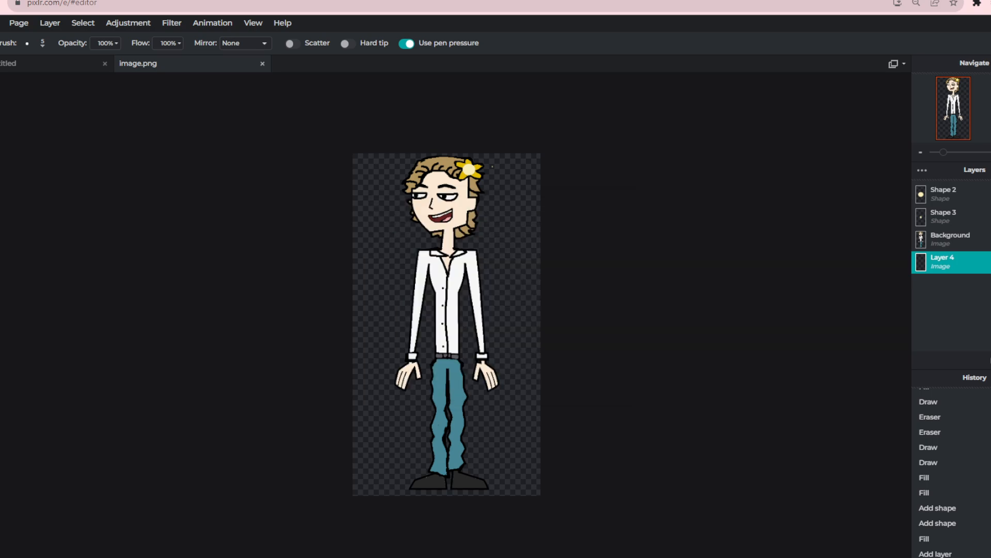
Step: Paint the background dark teal with a large brush, then fill a yellow sun behind the head
{"action": "left_click", "coordinate": [27, 43]}
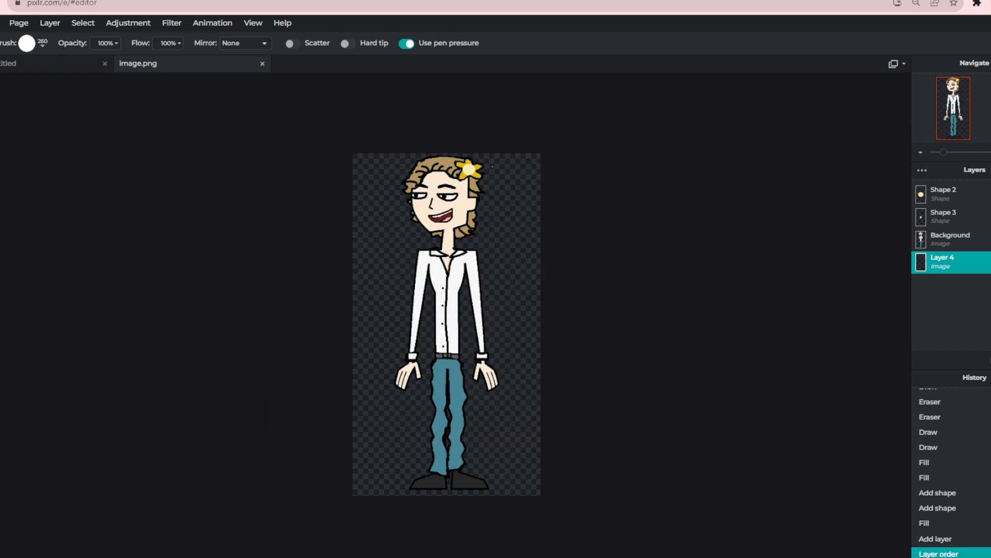
{"action": "mouse_move", "coordinate": [104, 129]}
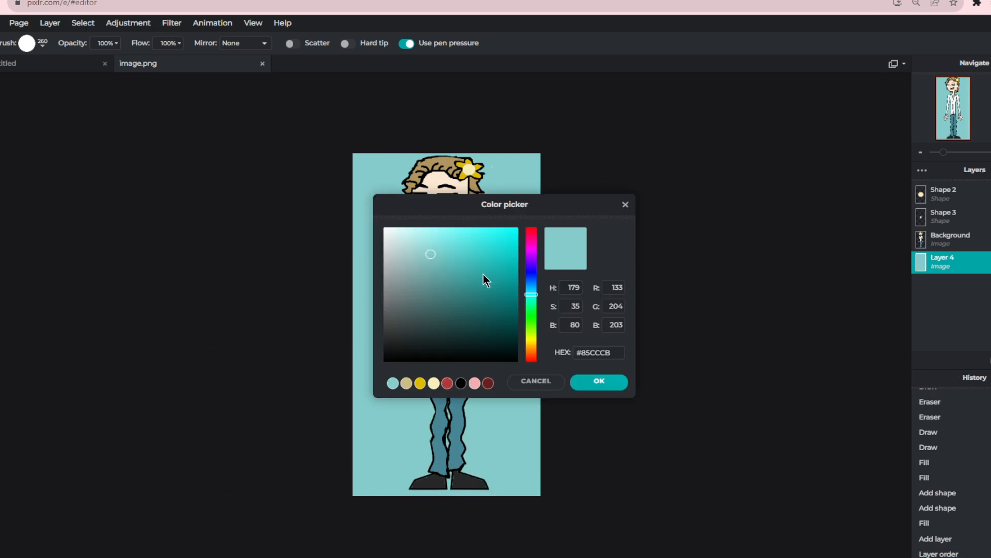
{"action": "left_click", "coordinate": [478, 284]}
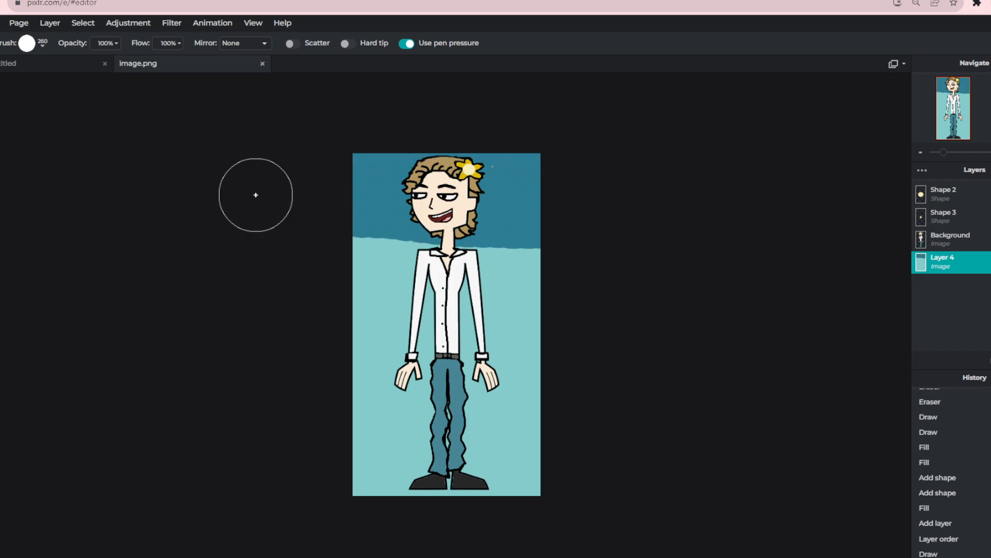
{"action": "left_click_drag", "start_coordinate": [257, 195], "coordinate": [394, 133]}
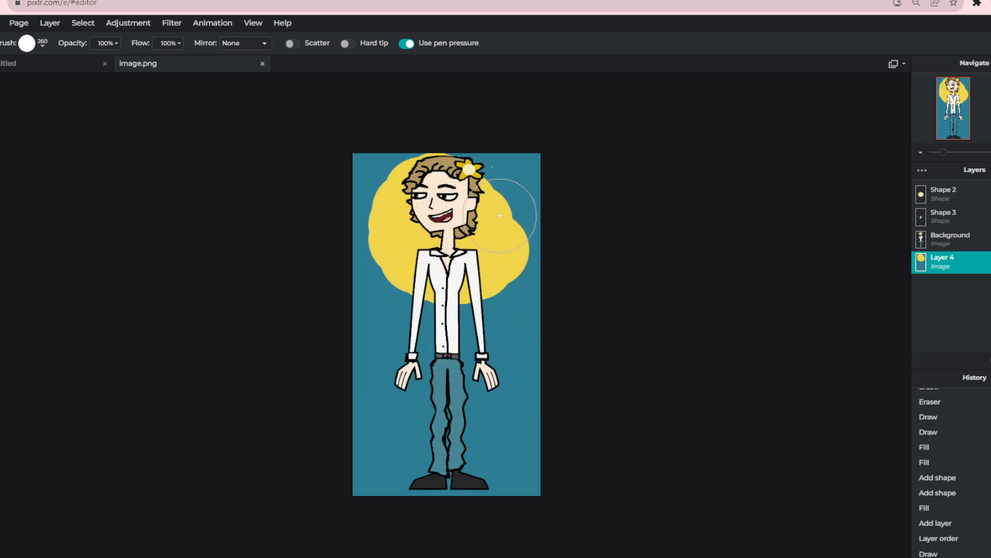
{"action": "left_click", "coordinate": [10, 63]}
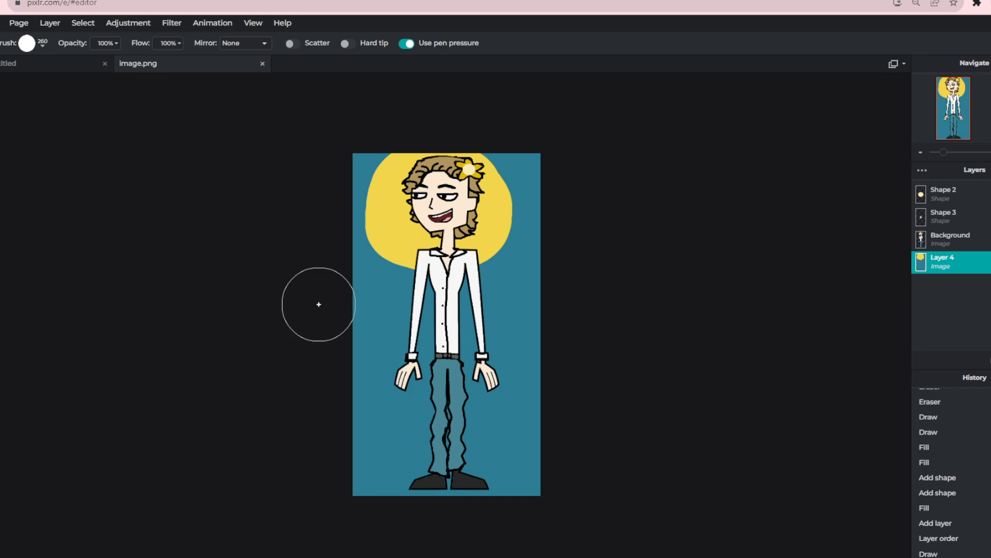
Step: Paint turquoise sea bands and pick pale yellow-green for the sand
{"action": "left_click_drag", "start_coordinate": [319, 304], "coordinate": [292, 302]}
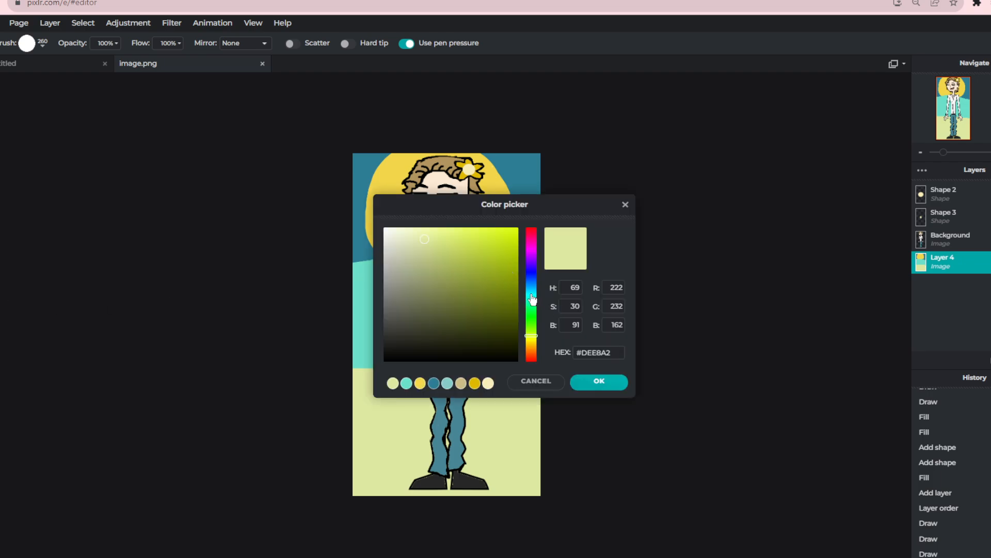
{"action": "left_click", "coordinate": [599, 381]}
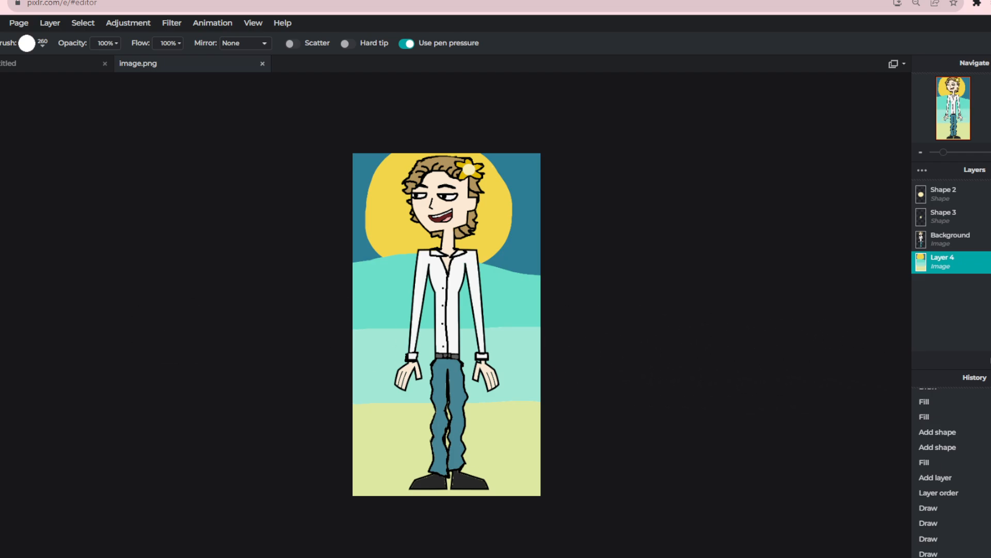
{"action": "left_click", "coordinate": [28, 42]}
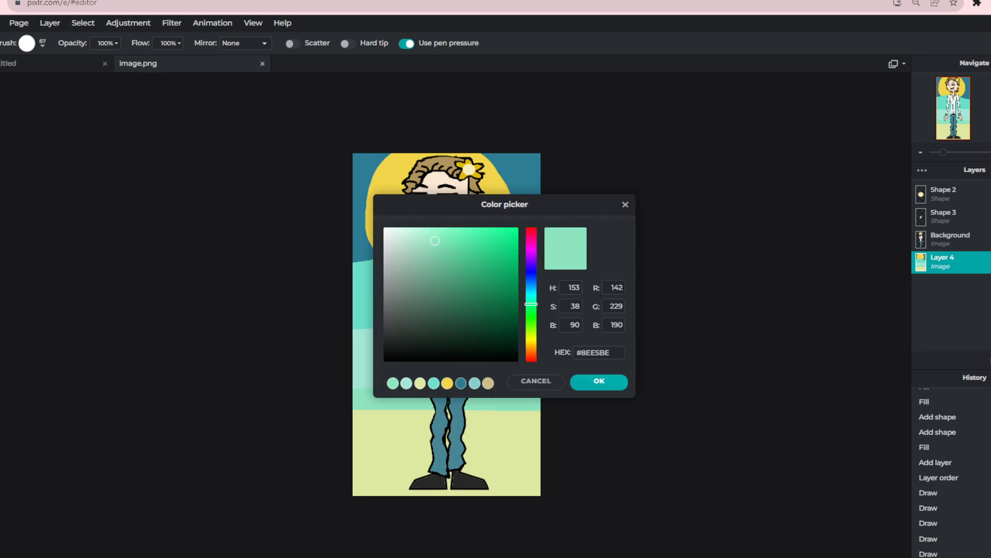
Step: Choose mint green for the shoreline strip above the sand
{"action": "left_click", "coordinate": [599, 381]}
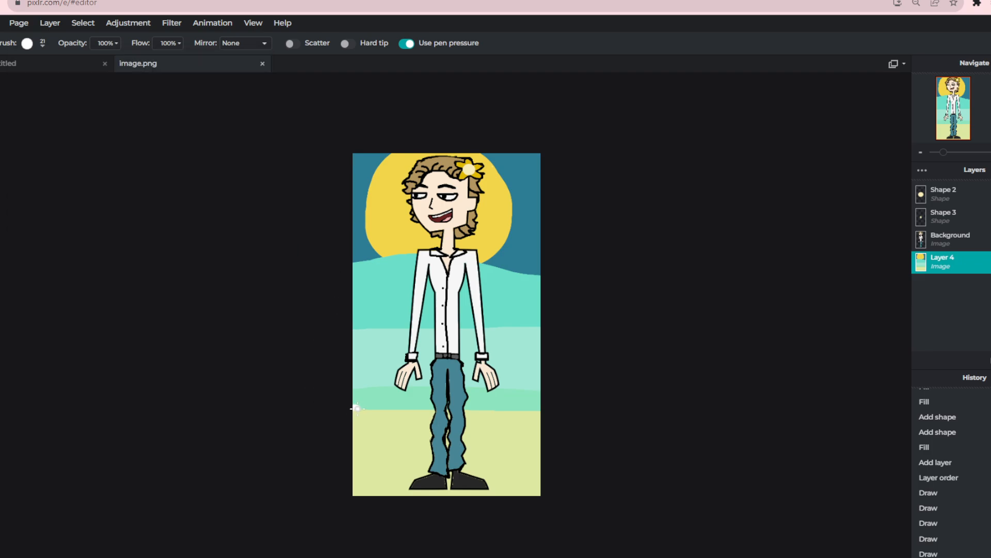
Step: Draw white wavy foam lines across the turquoise sea on both sides of the figure
{"action": "left_click_drag", "start_coordinate": [357, 408], "coordinate": [461, 408]}
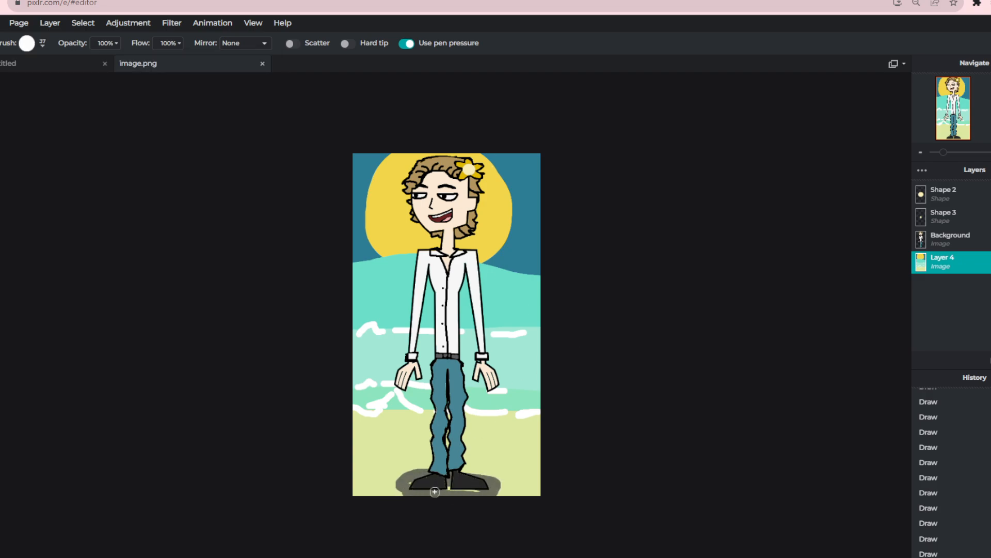
{"action": "left_click", "coordinate": [29, 43]}
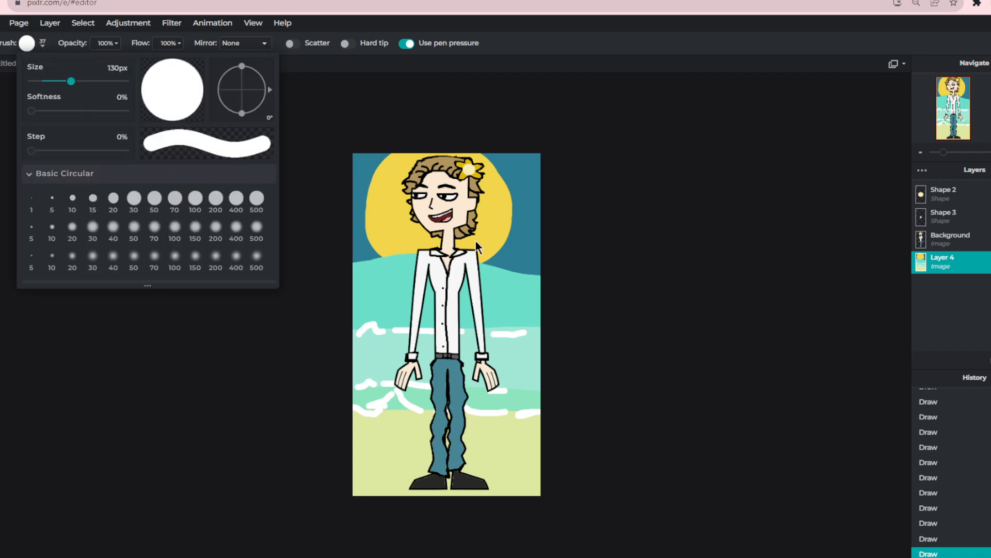